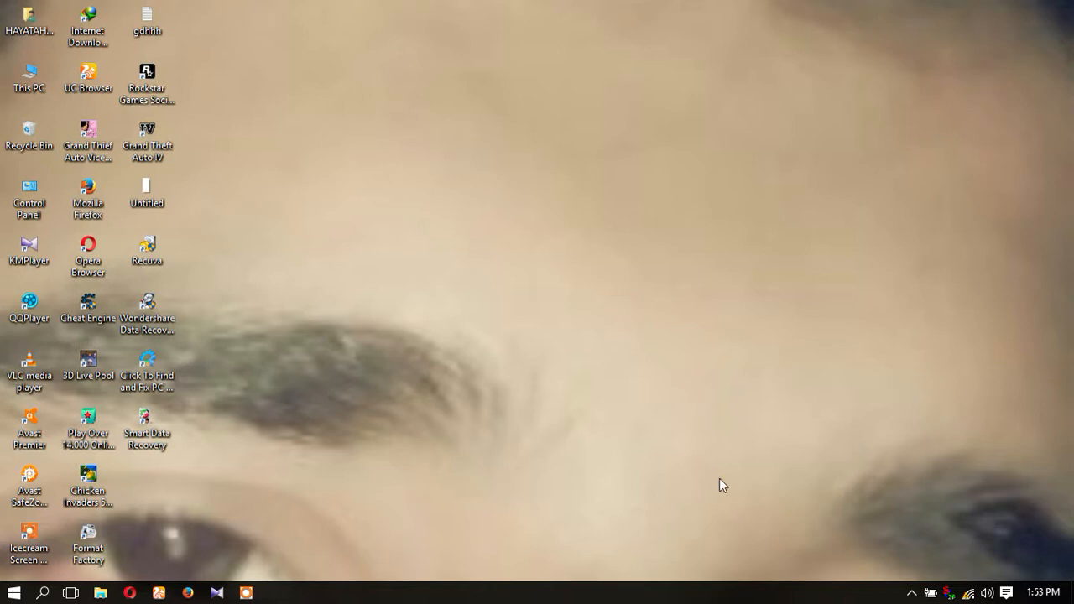
mouse_move(475, 286)
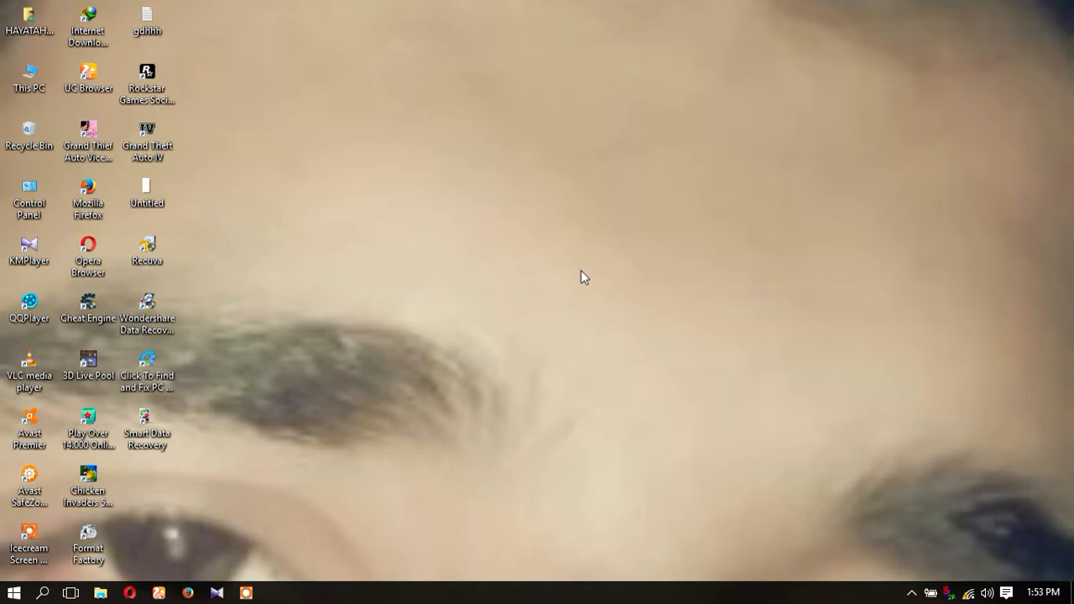
mouse_move(622, 299)
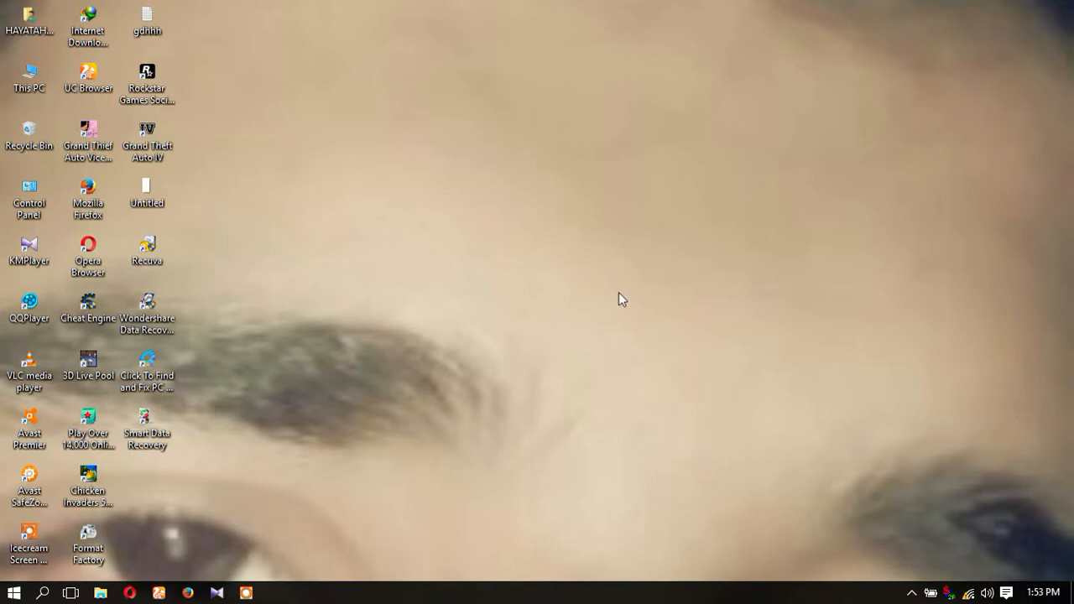
mouse_move(728, 346)
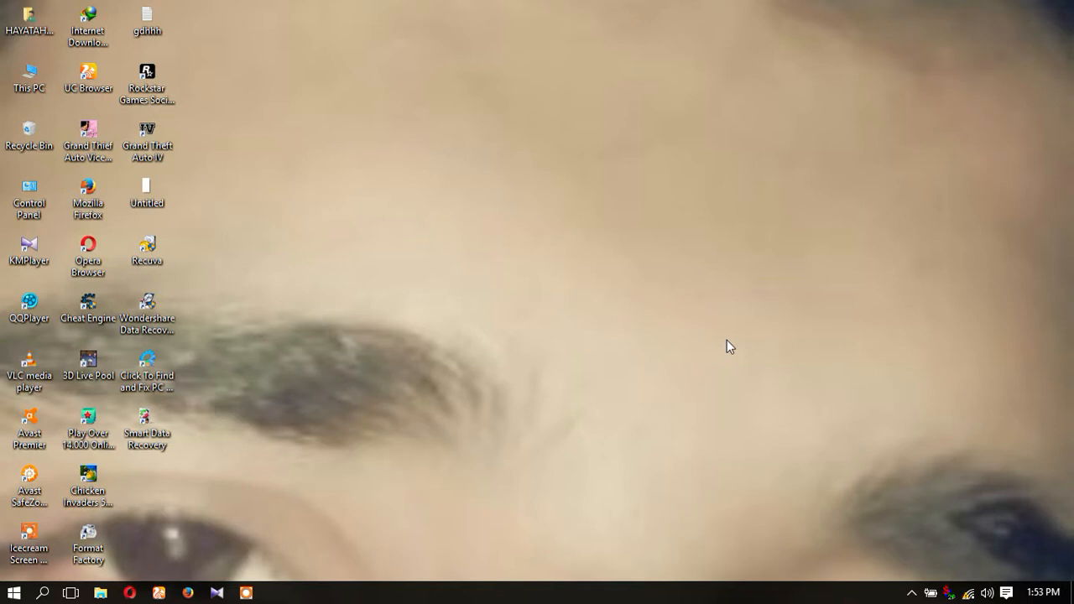
mouse_move(971, 591)
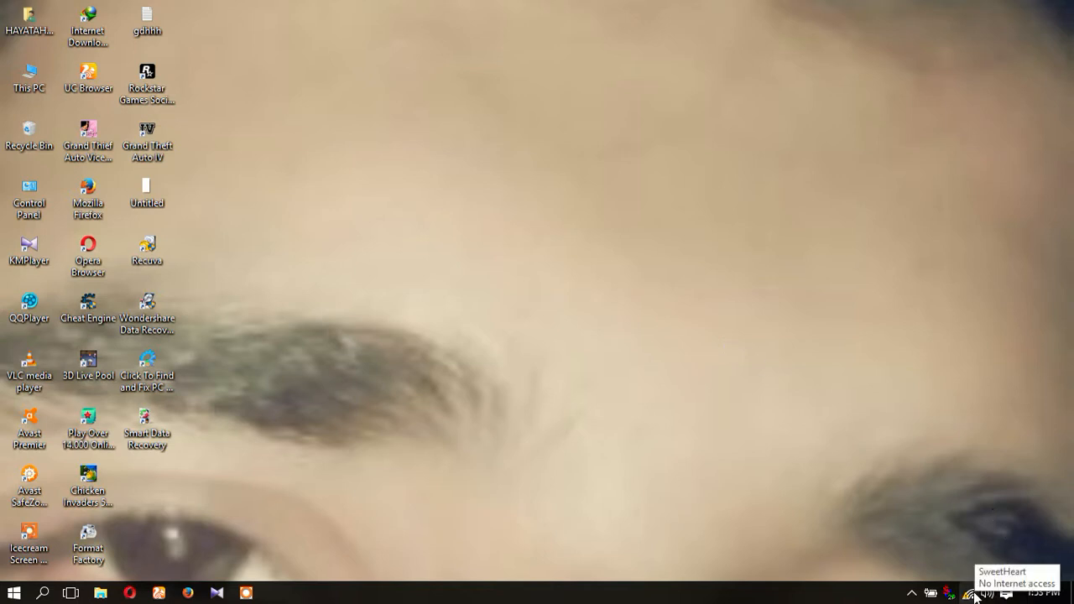
Step: Open the Network and Sharing Center from the network tray icon's context menu
right_click(974, 592)
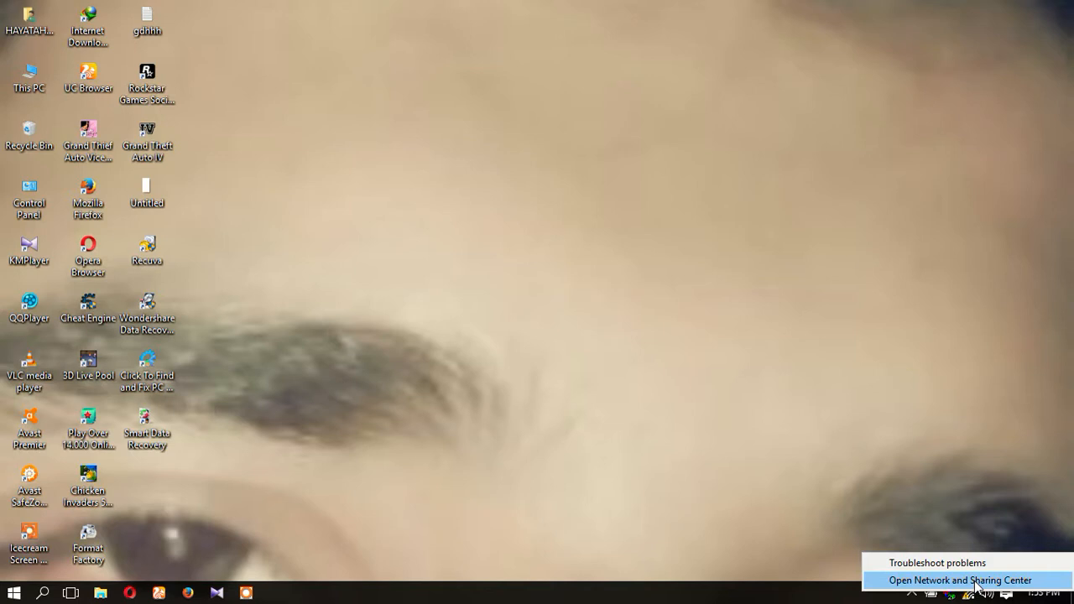
left_click(960, 581)
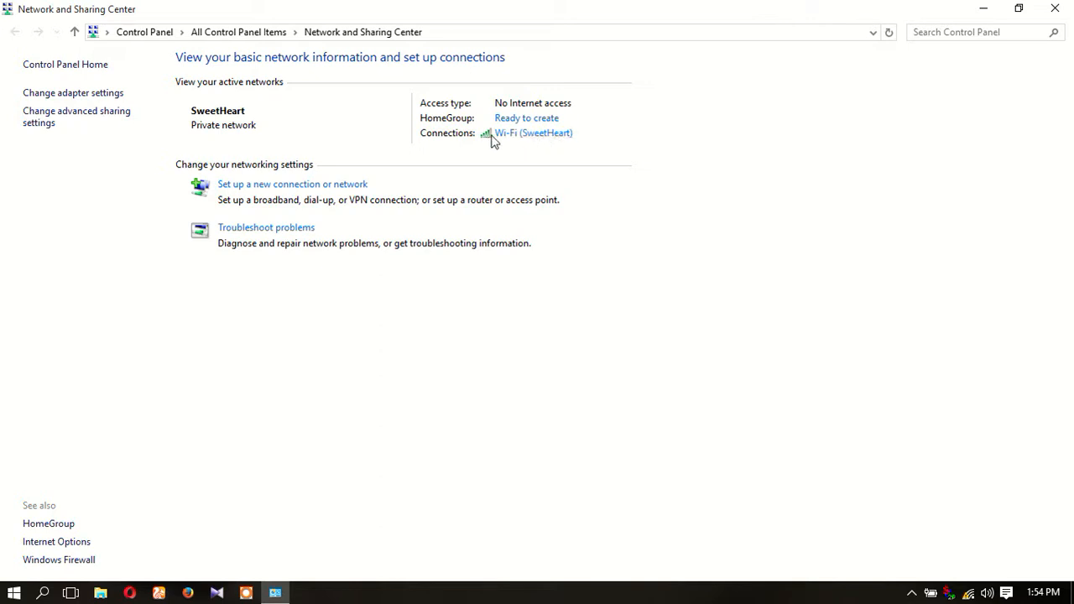
mouse_move(503, 136)
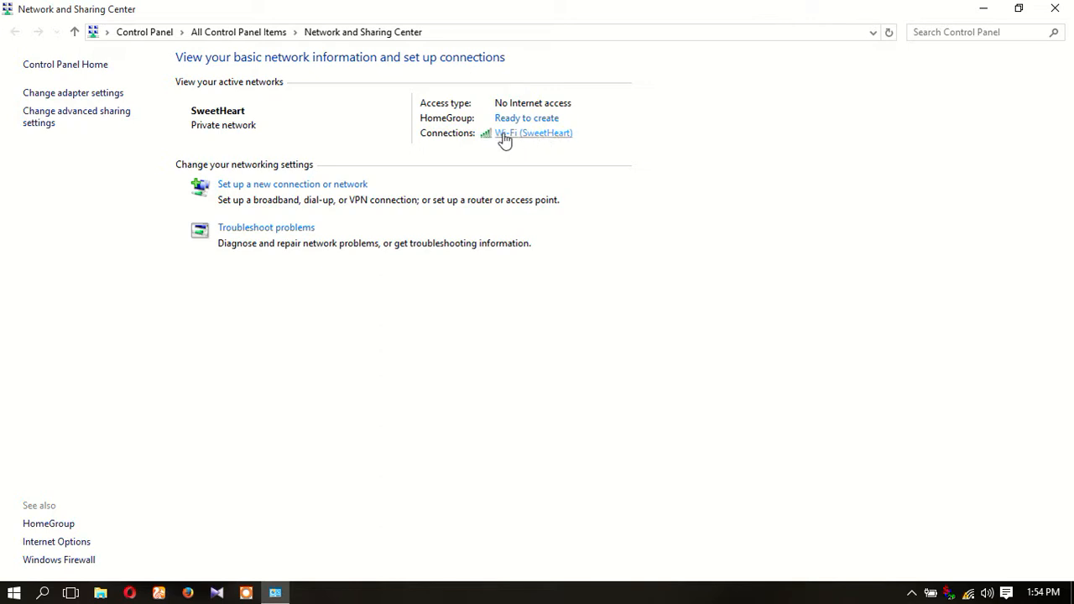
mouse_move(546, 136)
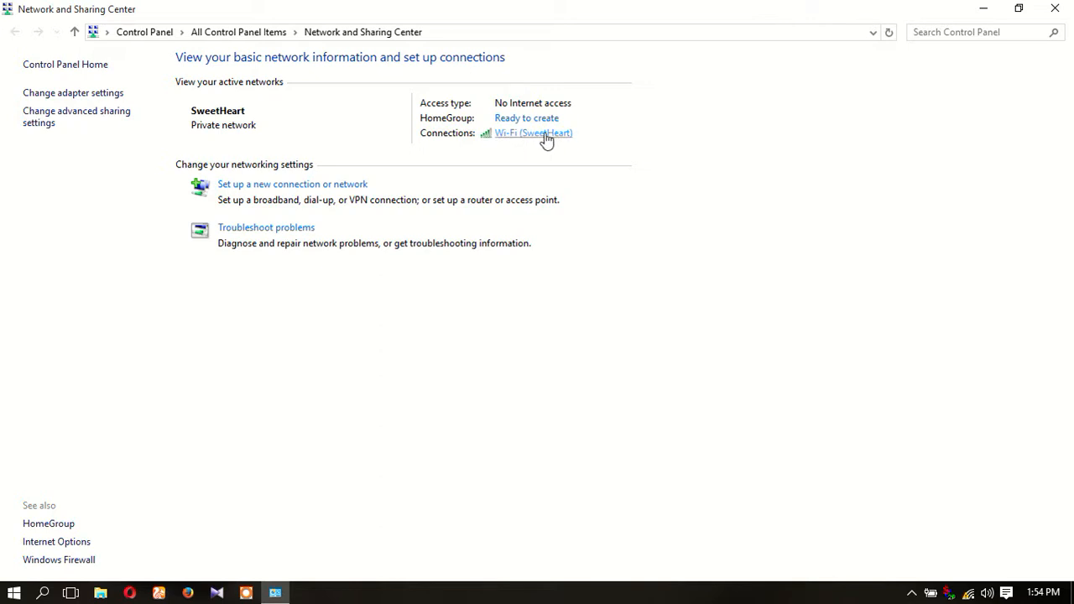
Step: Bring up the Wi-Fi Status window for the SweetHeart connection and move it into view
left_click(534, 133)
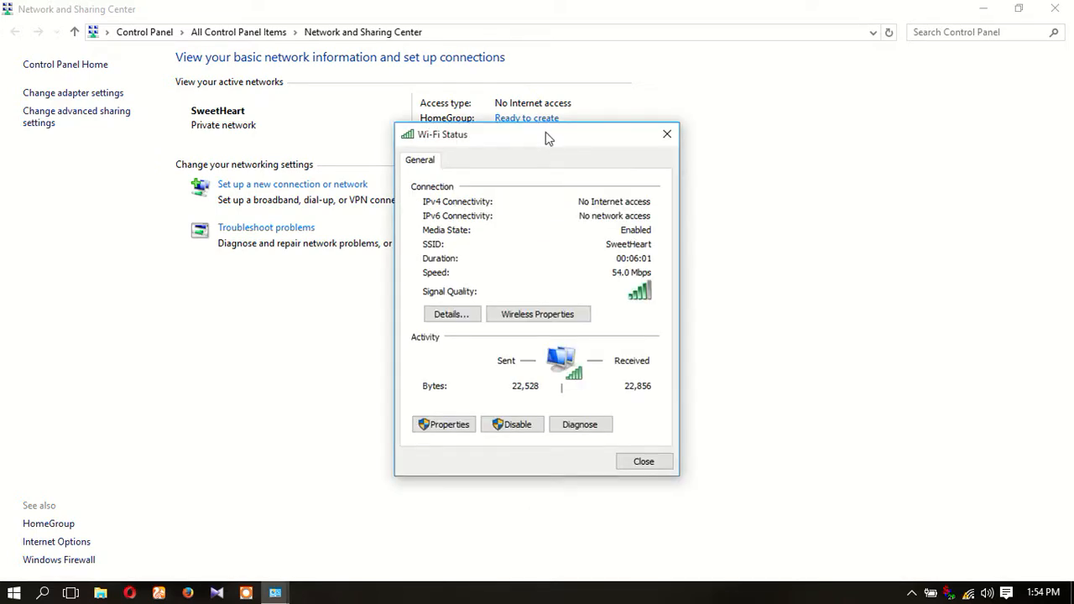
left_click_drag(546, 135, 531, 87)
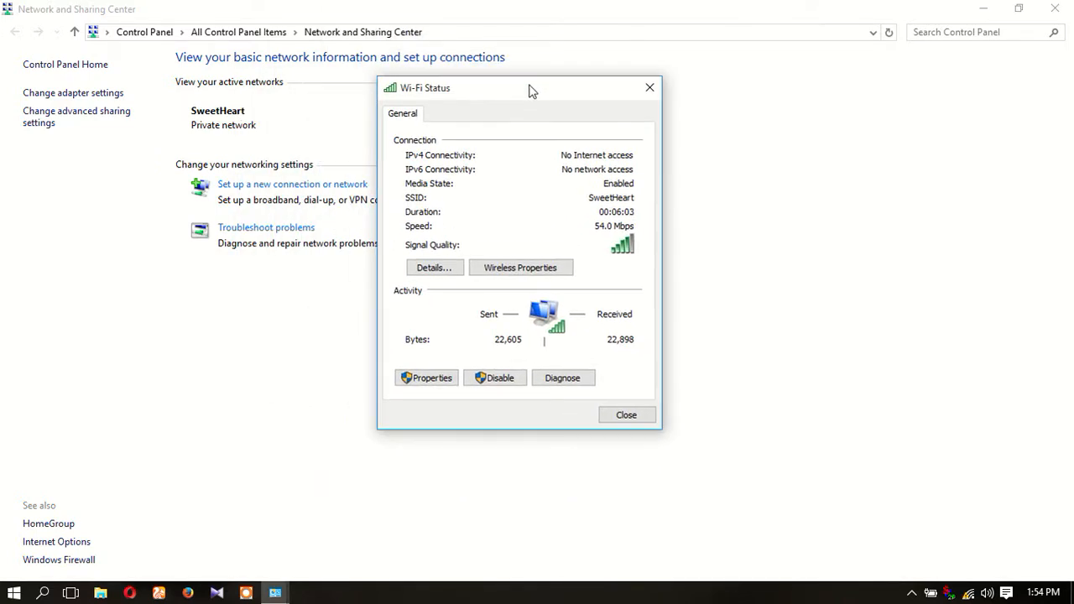
mouse_move(493, 300)
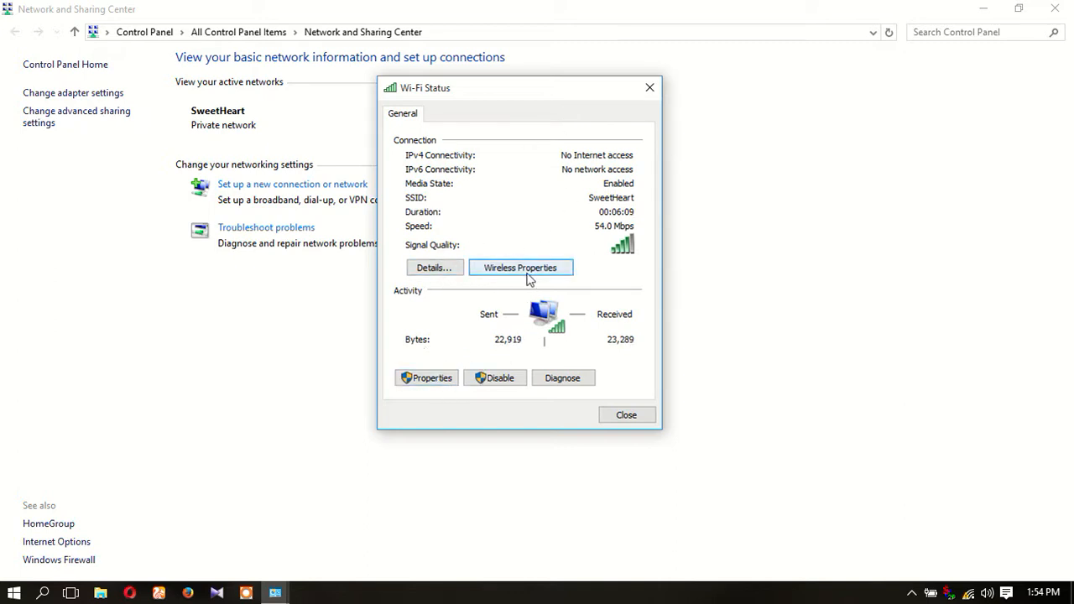
Step: Show the SweetHeart wireless properties and switch to its Security settings
left_click(520, 267)
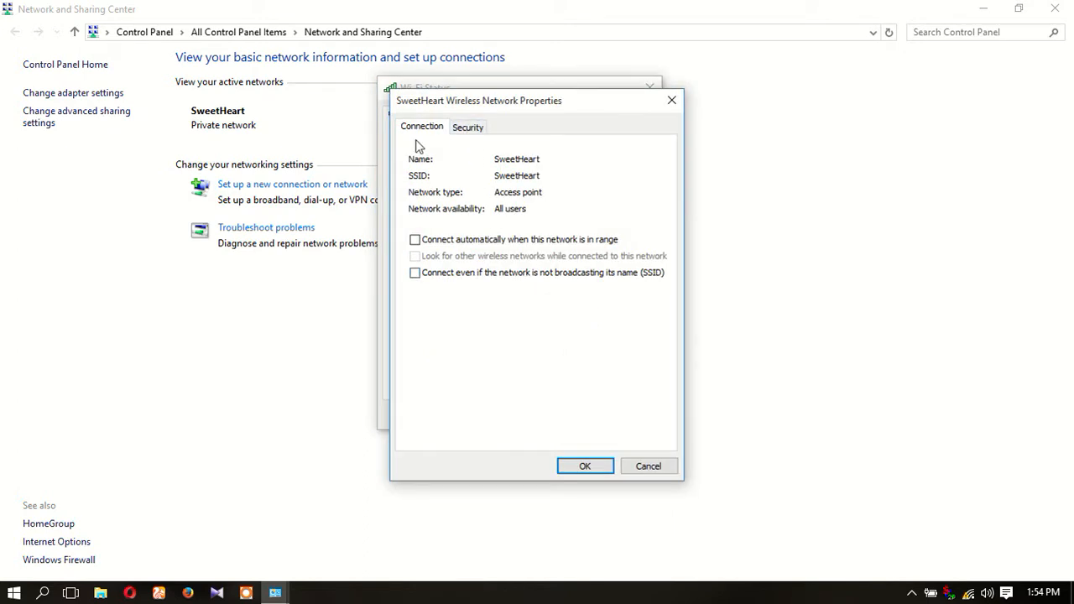
left_click_drag(478, 101, 309, 94)
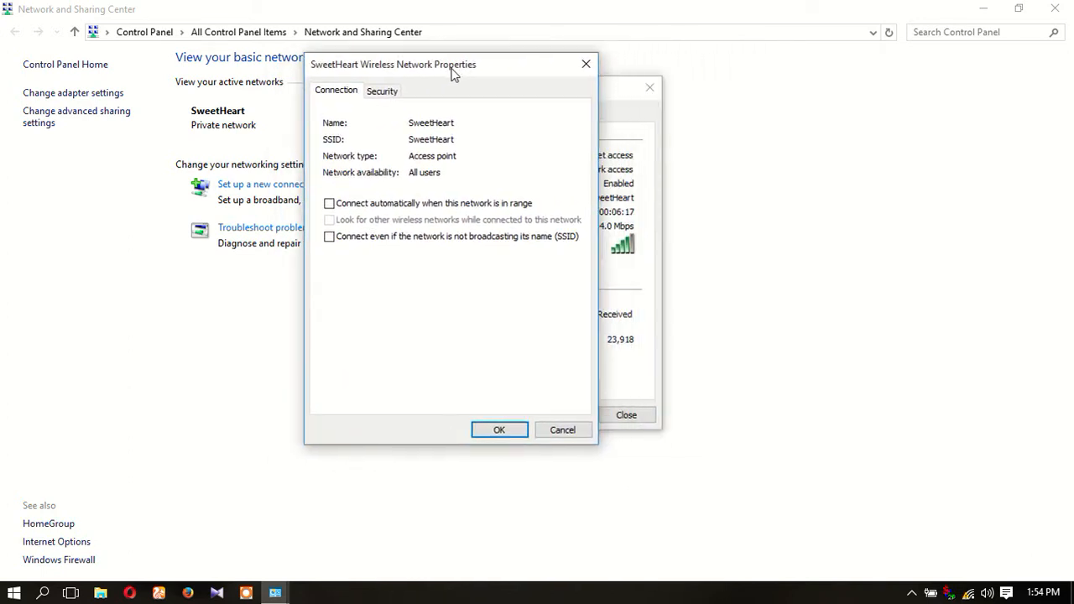
left_click_drag(452, 63, 220, 77)
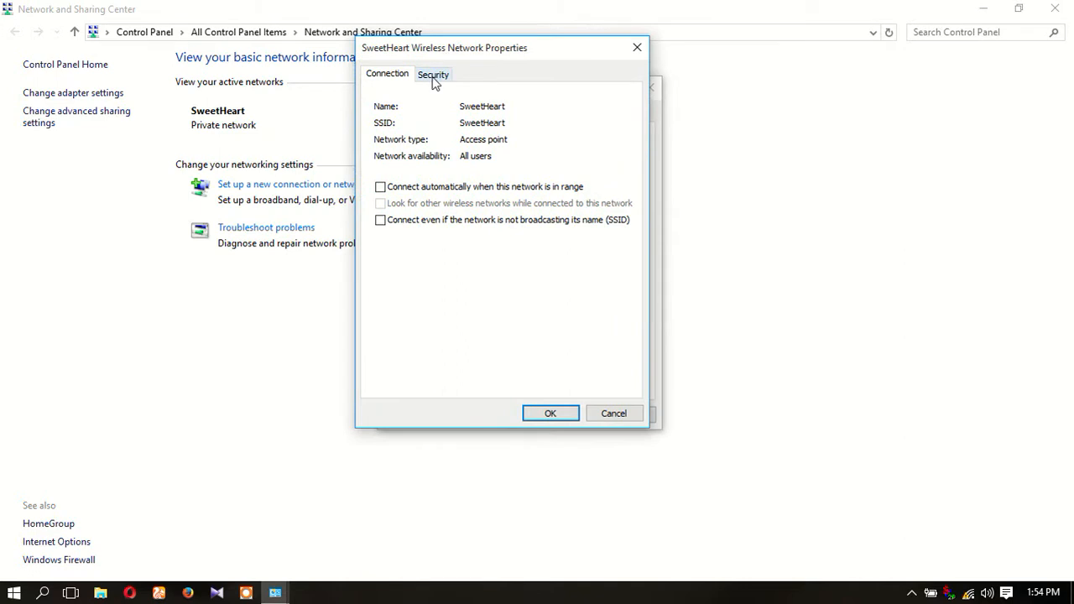
left_click(433, 74)
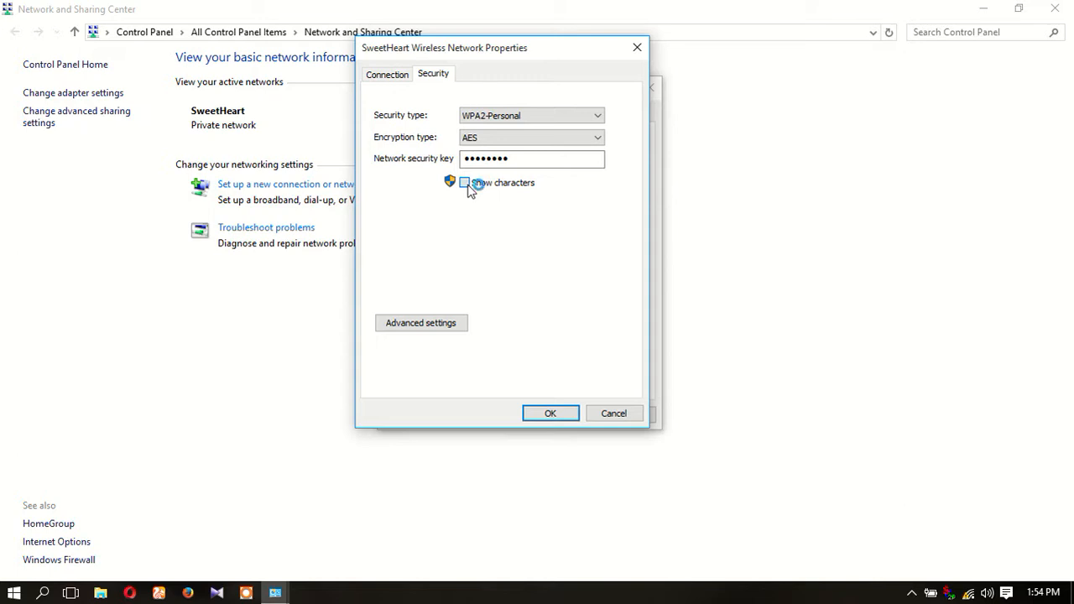
Step: Reveal the network security key characters, copy the key, and accept the properties
left_click(463, 181)
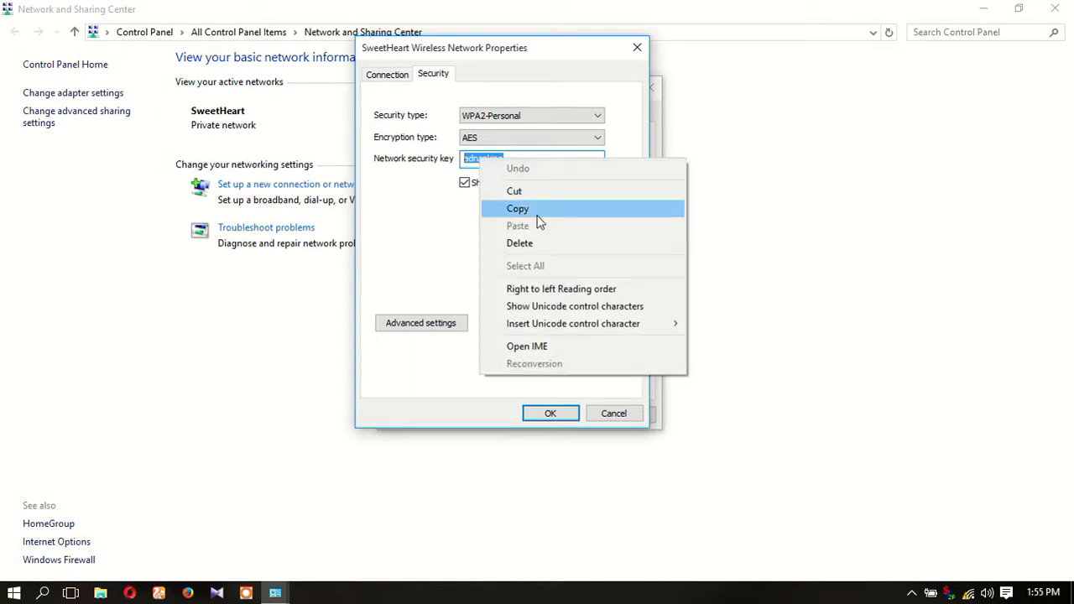
left_click(517, 209)
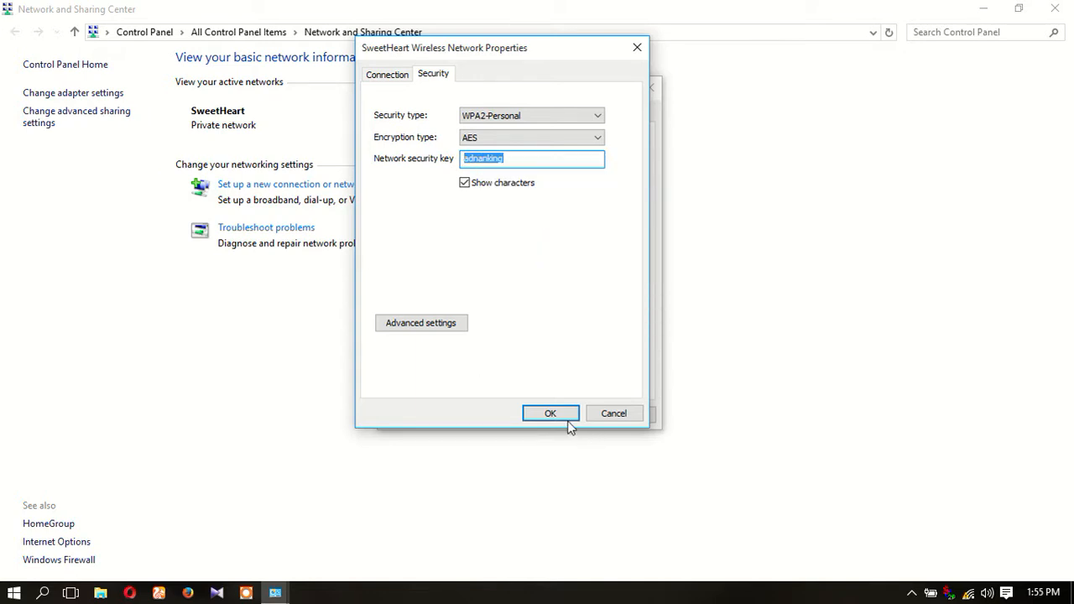
left_click(551, 413)
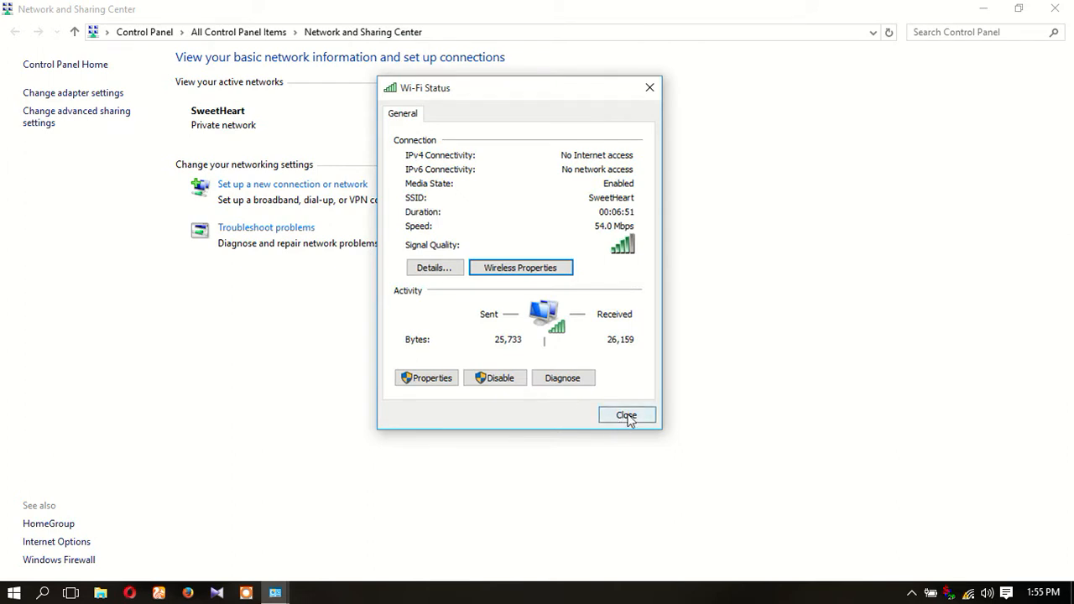
Step: Close the Wi-Fi status and start connecting to SweetHeart from the tray network list
left_click(627, 417)
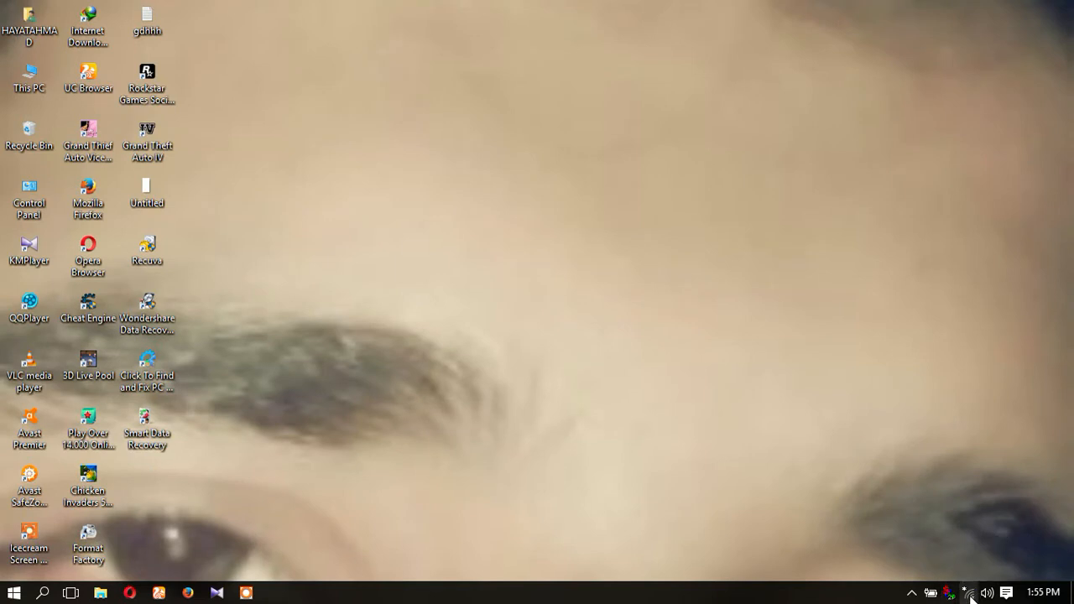
left_click(946, 593)
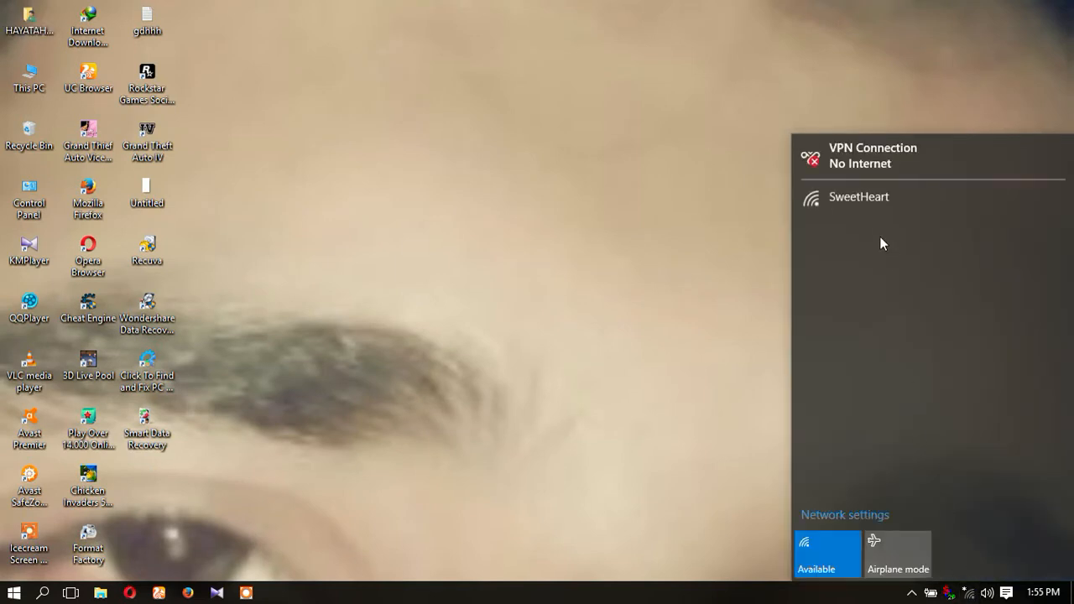
mouse_move(891, 287)
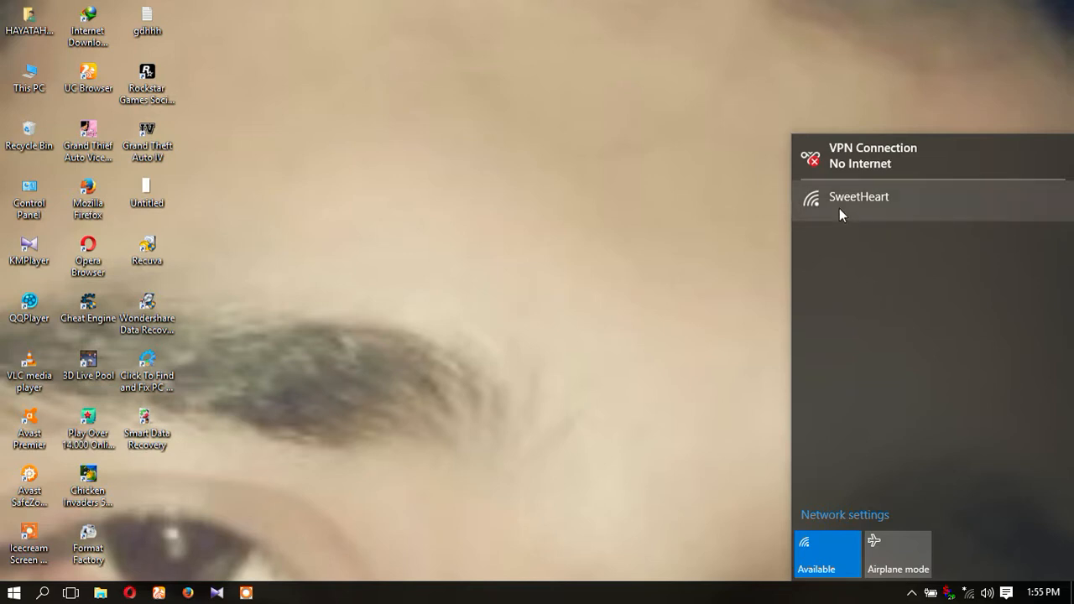
mouse_move(849, 212)
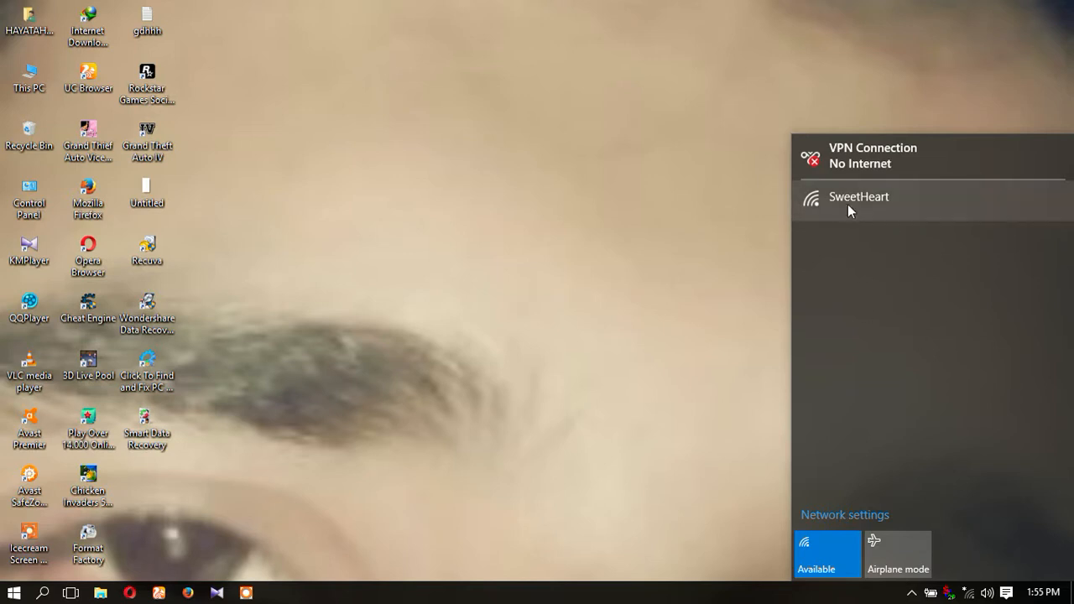
left_click(859, 197)
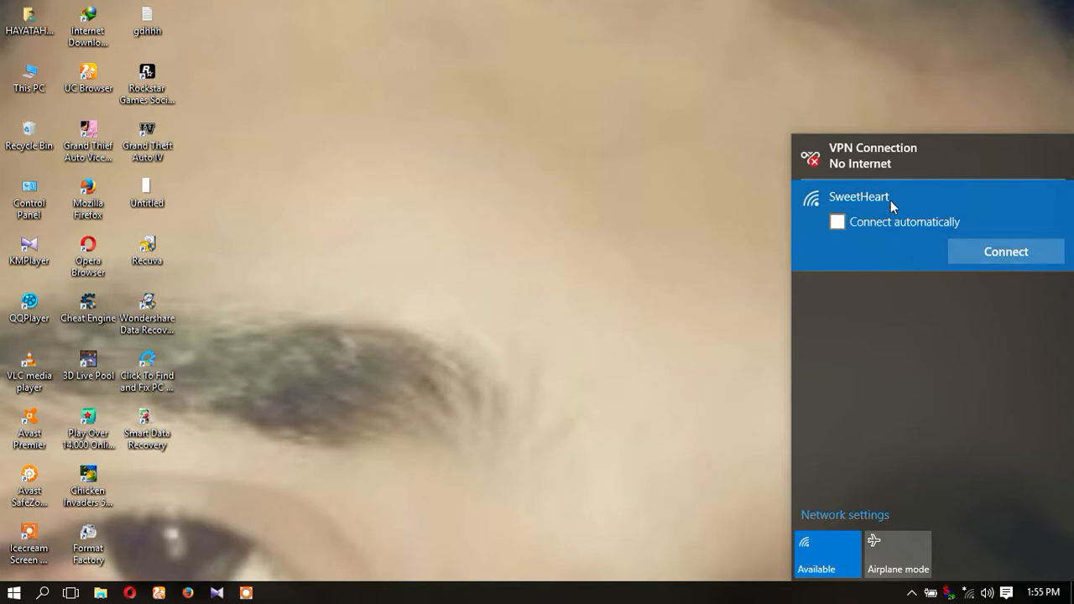
left_click(1004, 252)
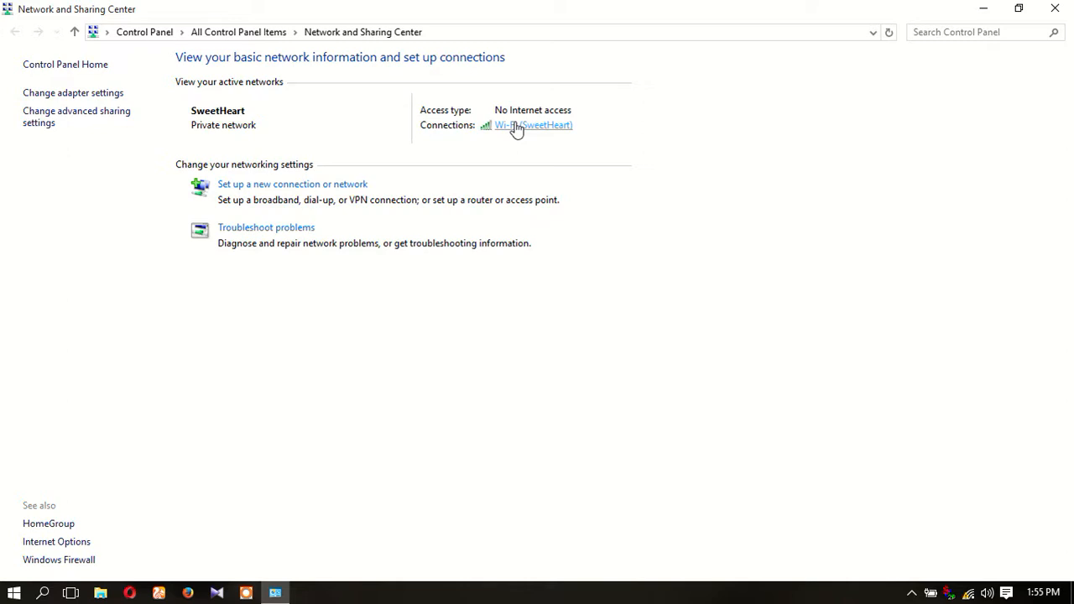
Step: Review SweetHeart's security and advanced settings from the Wi-Fi status, then close them
left_click(534, 124)
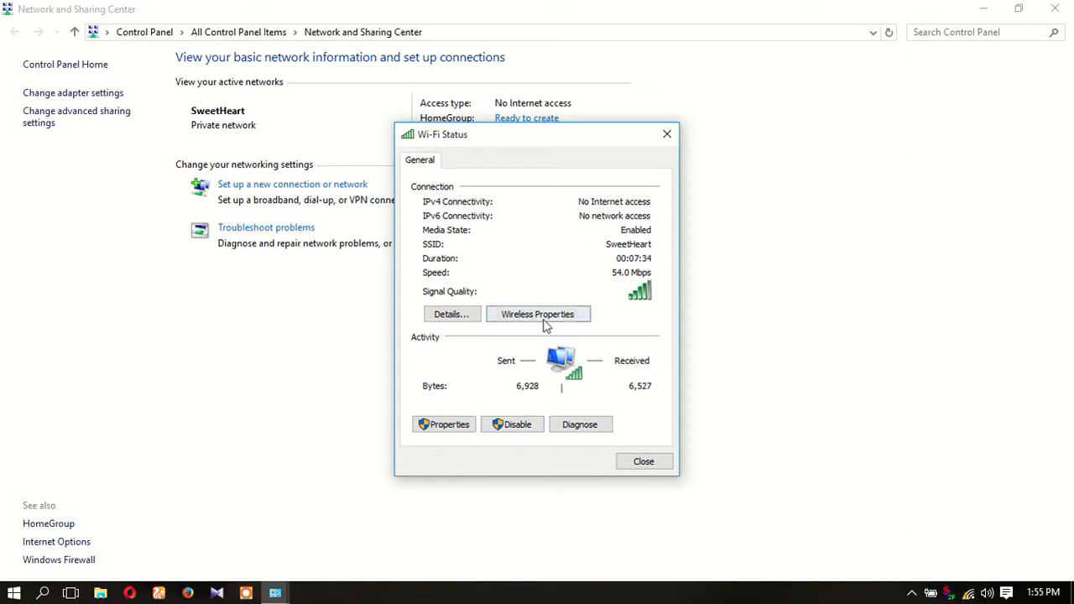
left_click(537, 314)
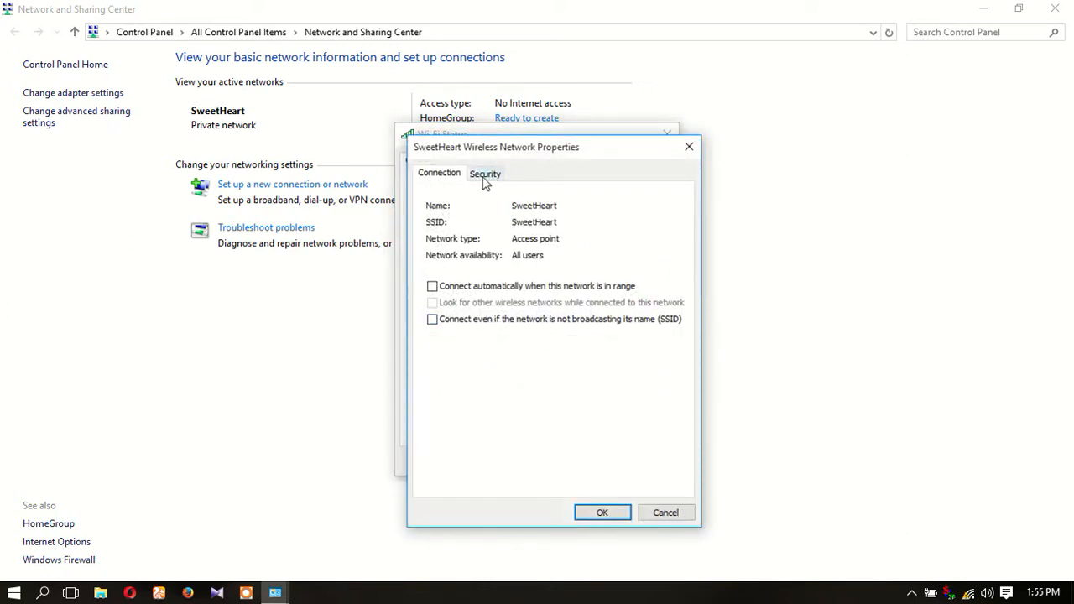
left_click(485, 173)
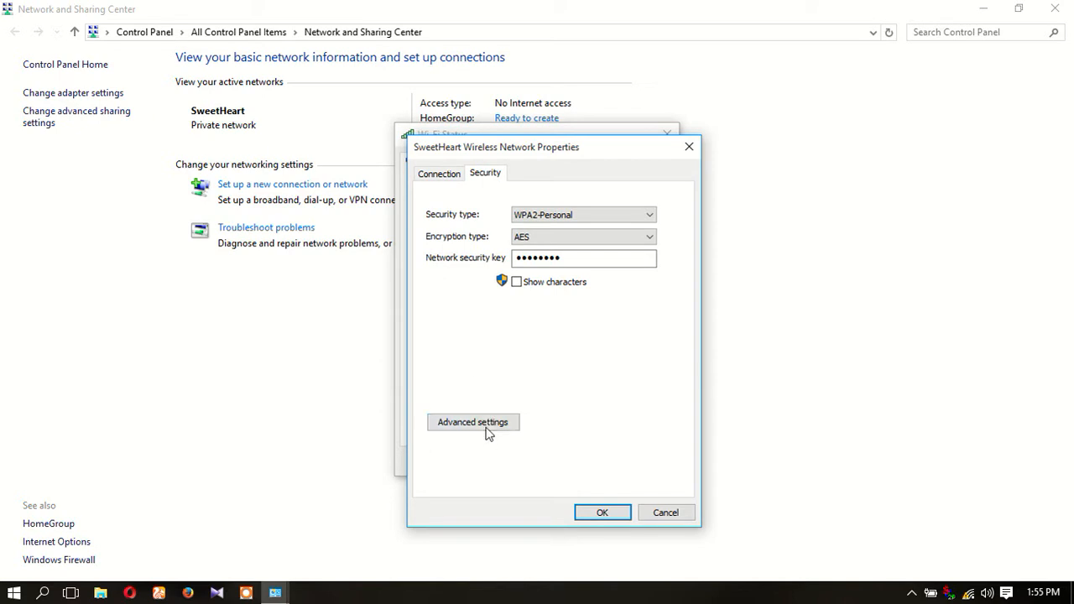
left_click(474, 423)
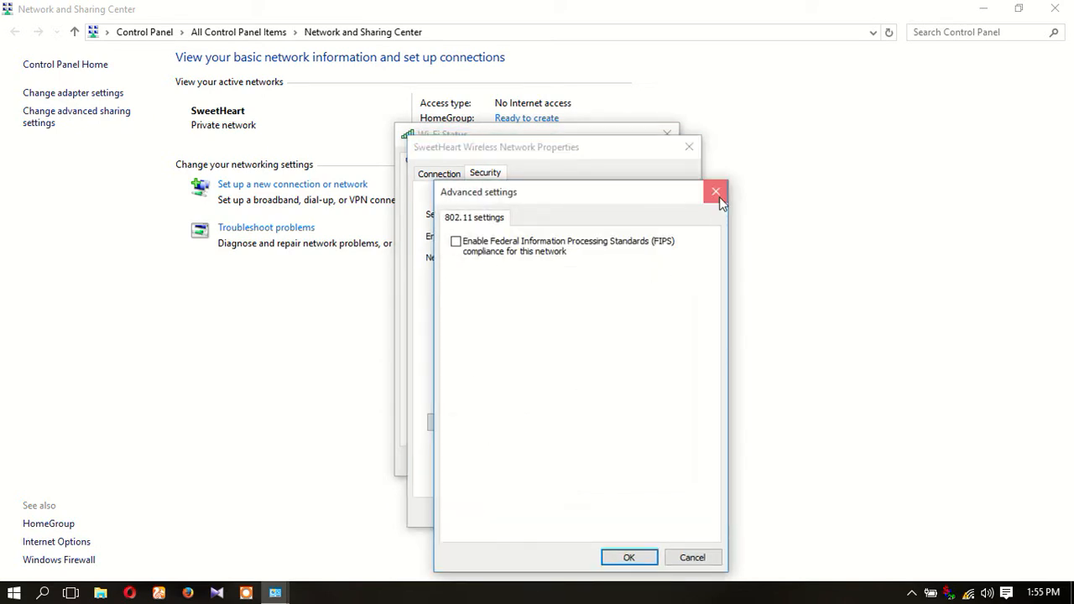
left_click(715, 192)
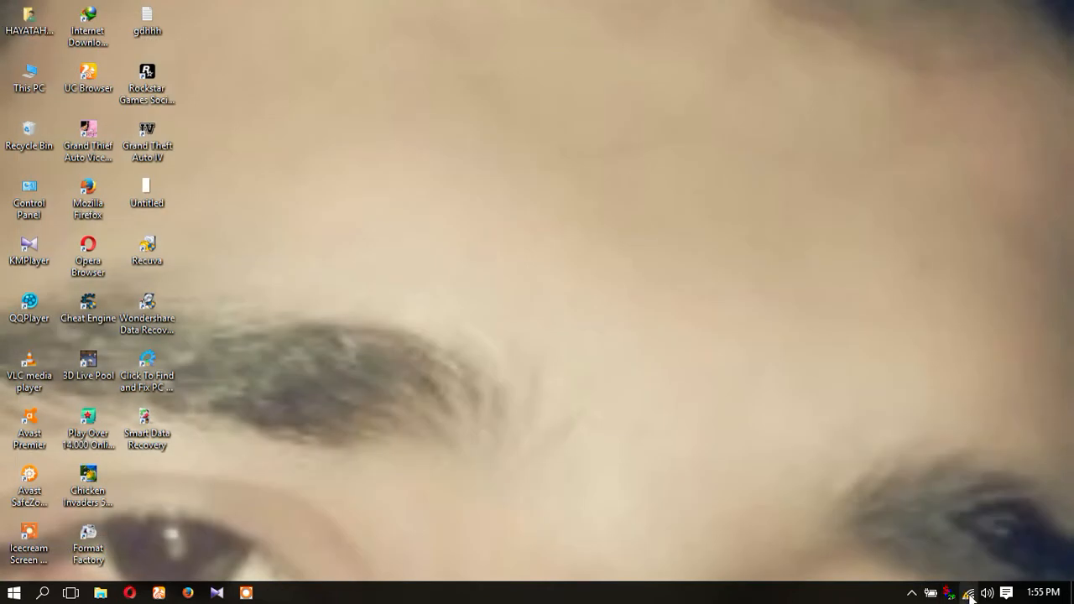
Step: Disconnect from the SweetHeart network via the tray network list
left_click(971, 593)
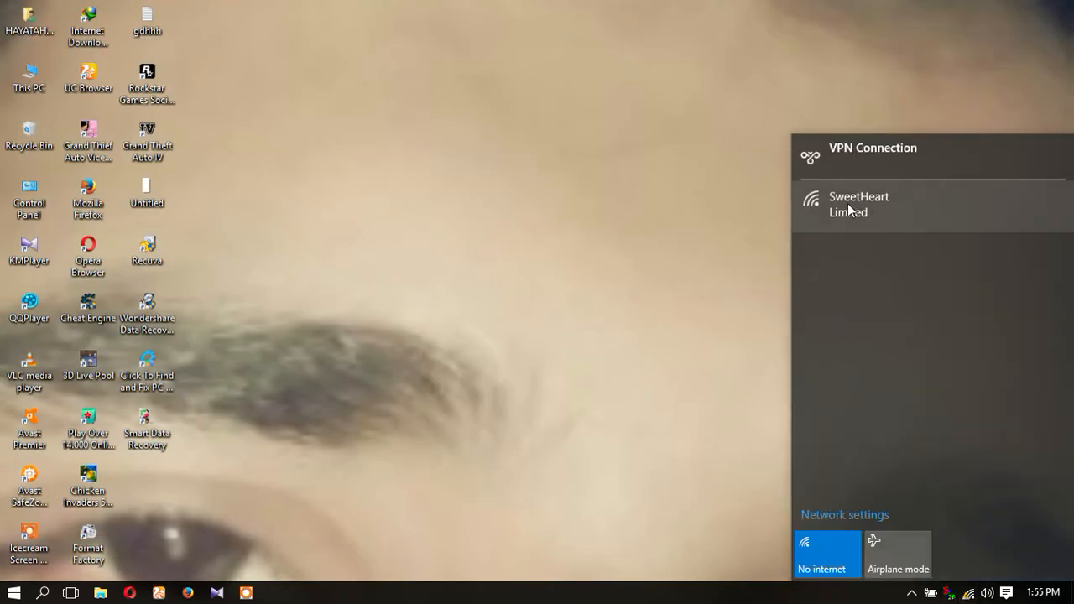
mouse_move(859, 225)
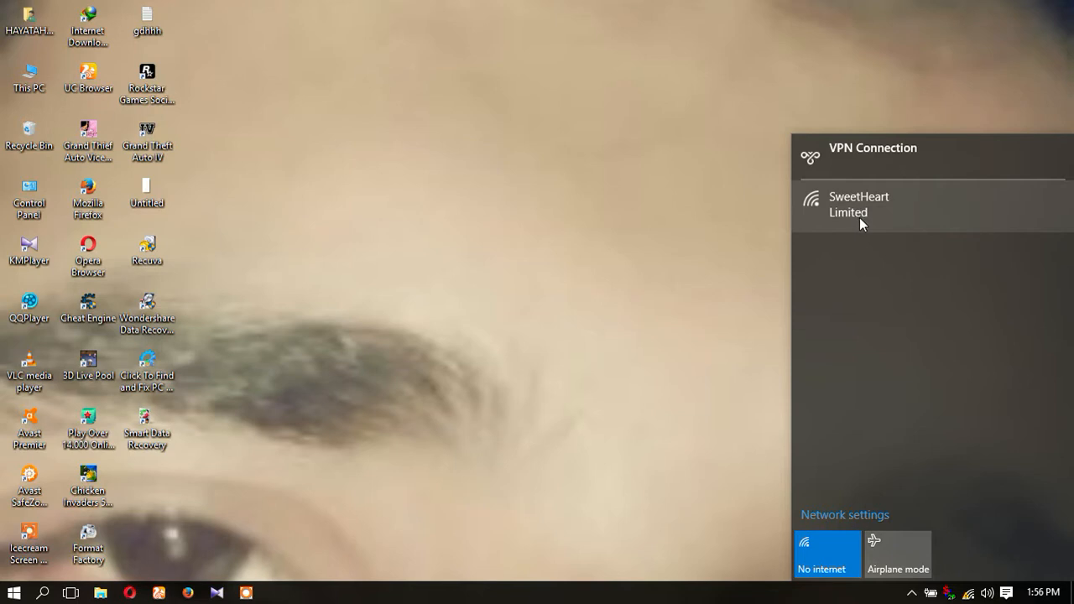
left_click(860, 205)
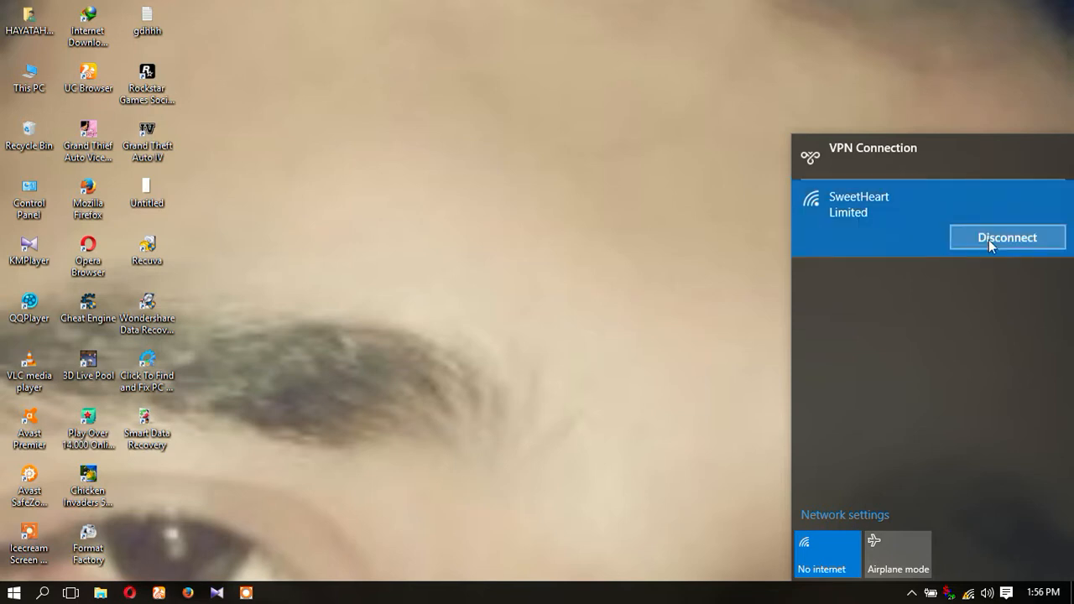
left_click(1007, 239)
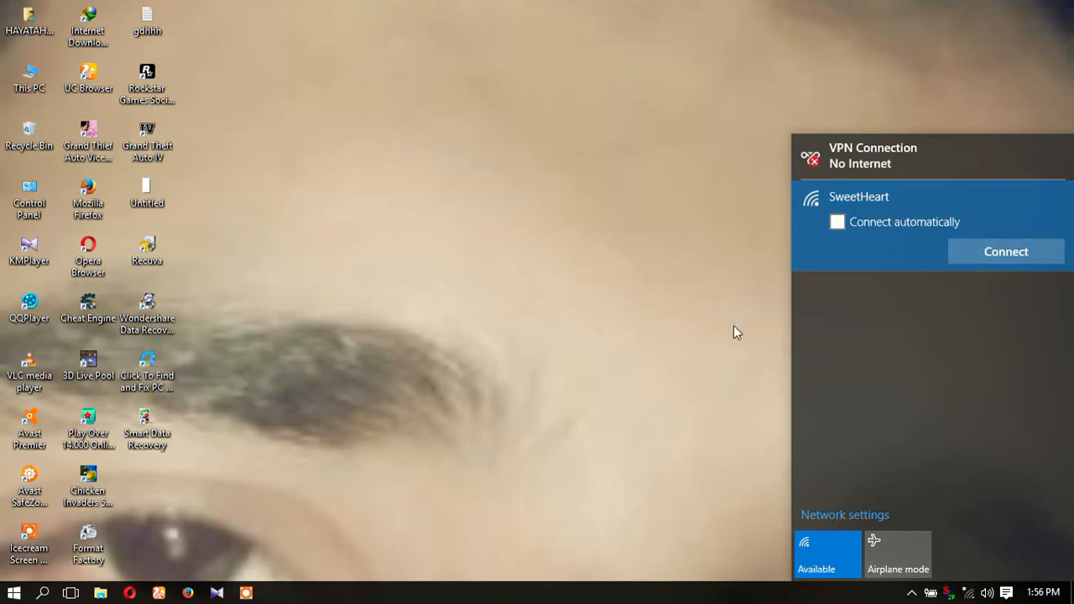
mouse_move(971, 324)
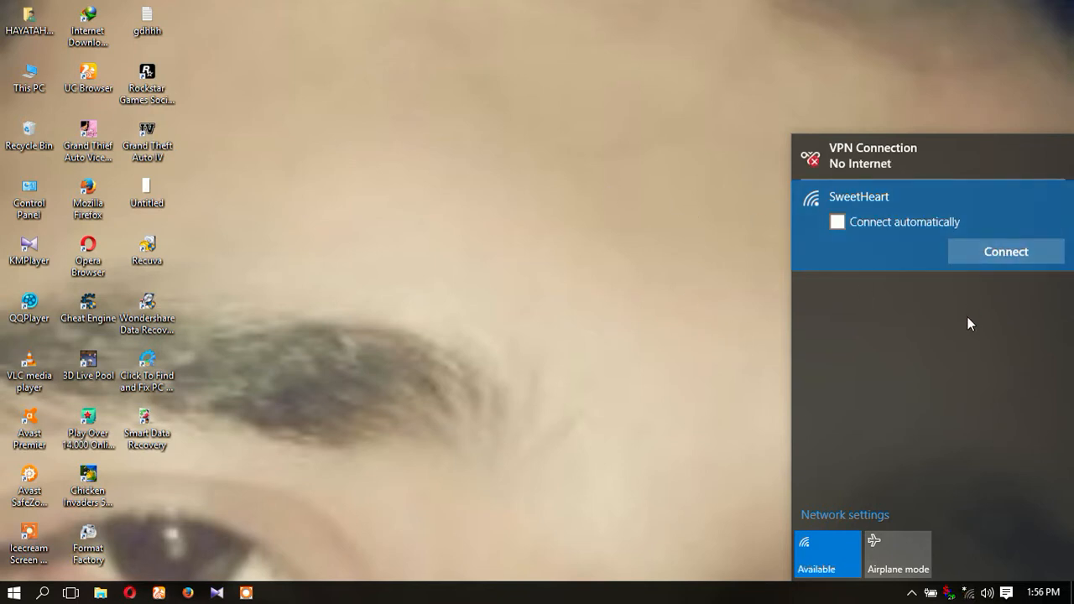
mouse_move(943, 270)
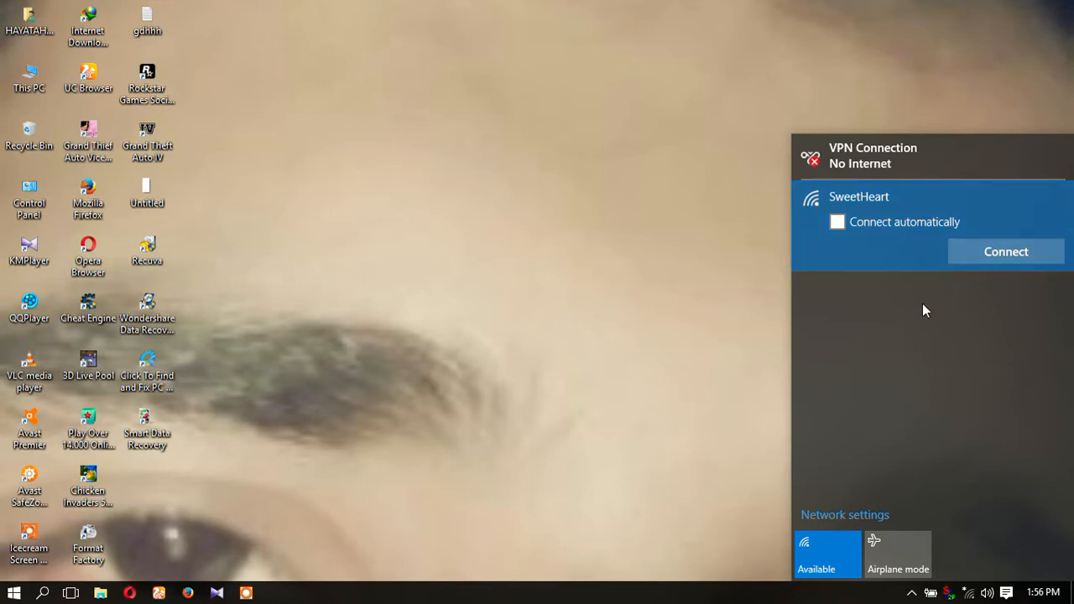
Step: Retry connecting to SweetHeart, cancel the stalled attempt, and connect again
left_click(1006, 252)
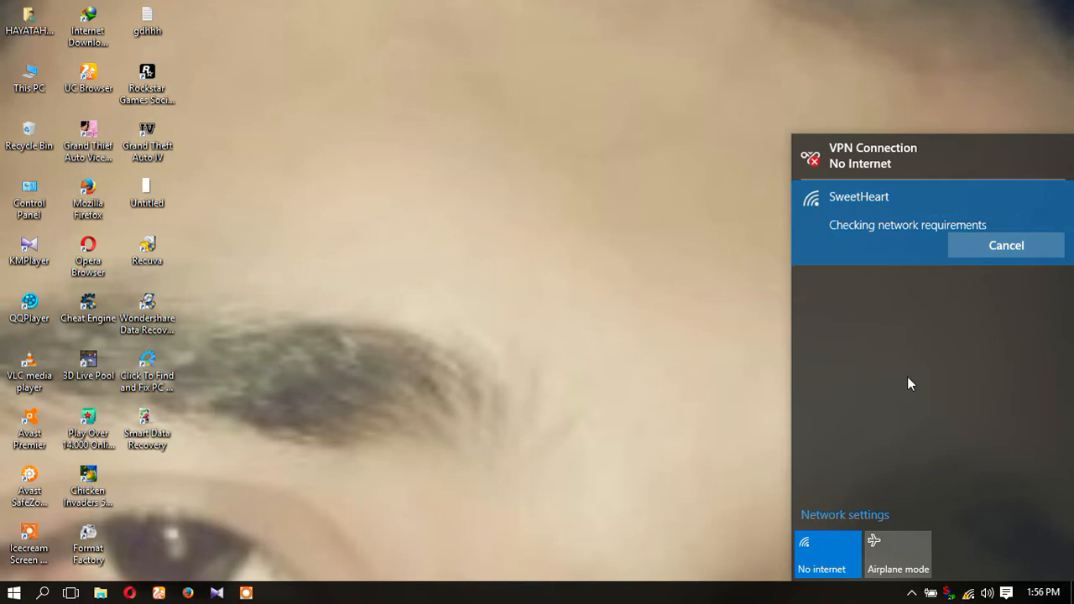
mouse_move(947, 339)
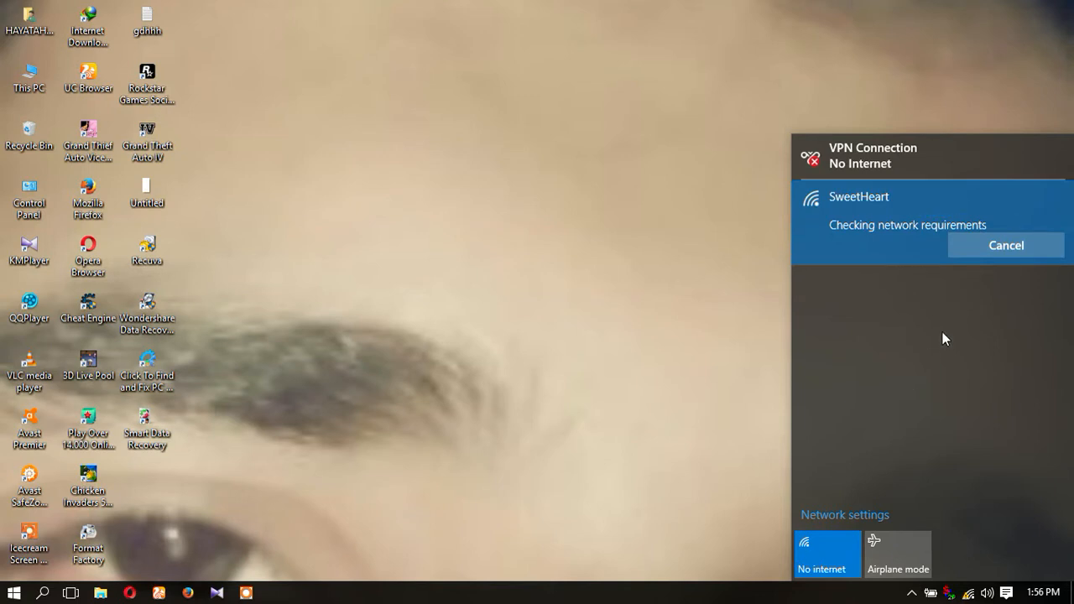
mouse_move(993, 266)
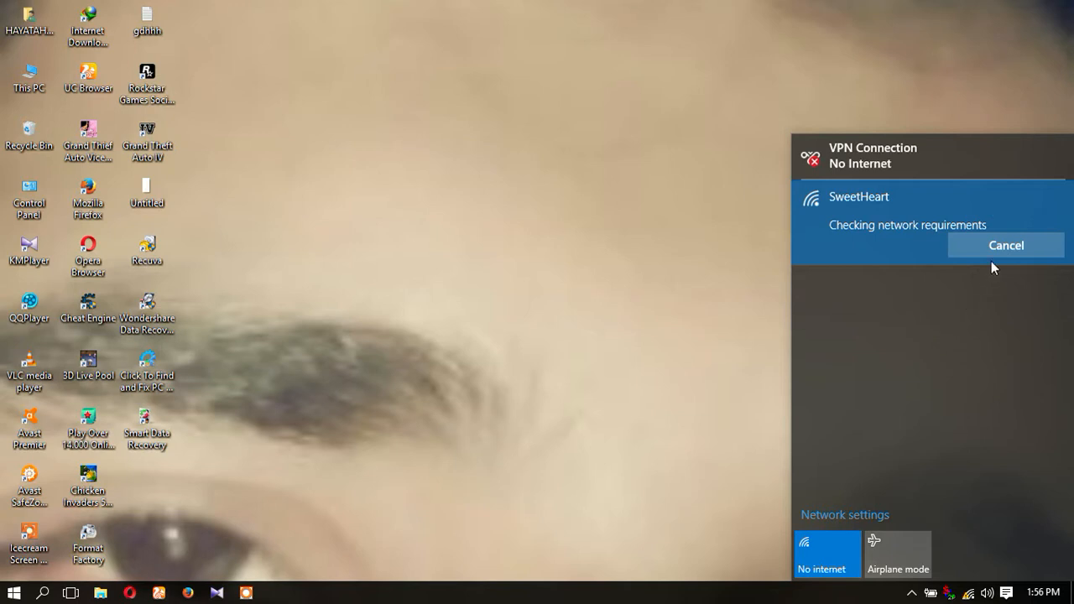
left_click(1005, 245)
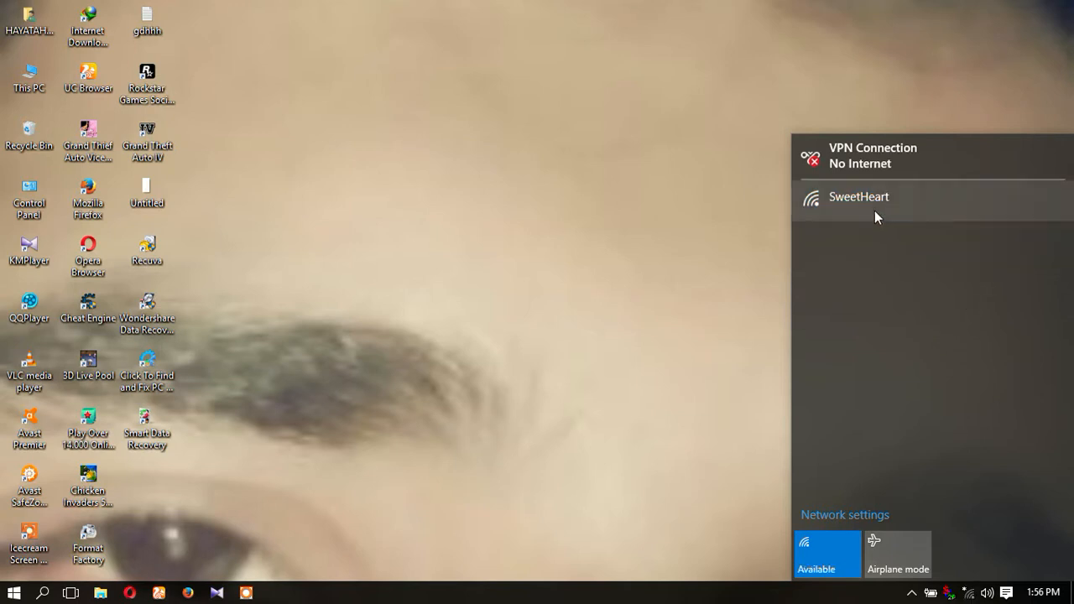
left_click(859, 196)
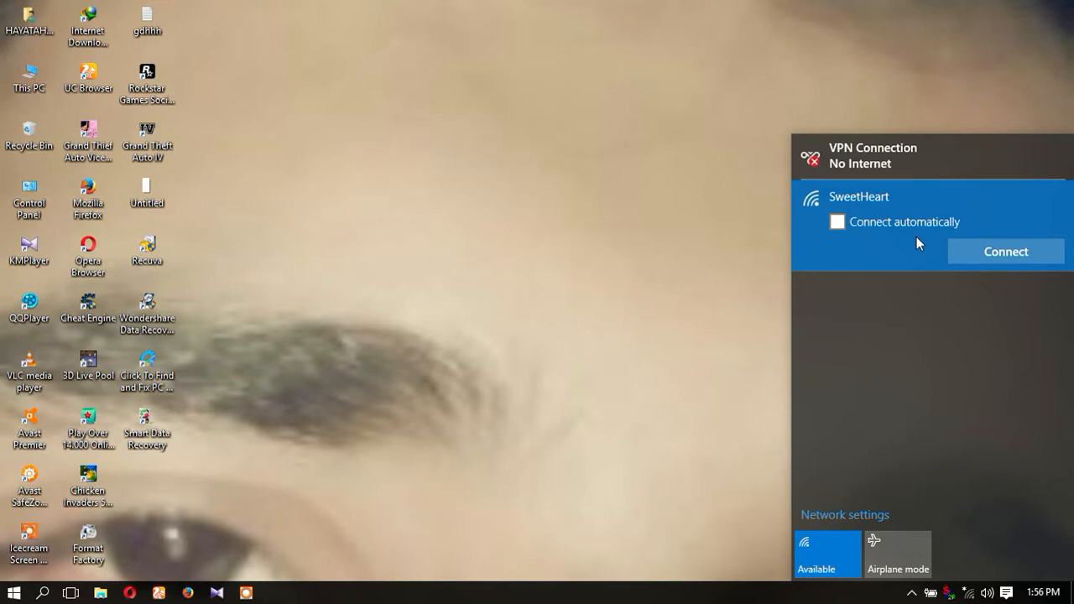
left_click(1006, 252)
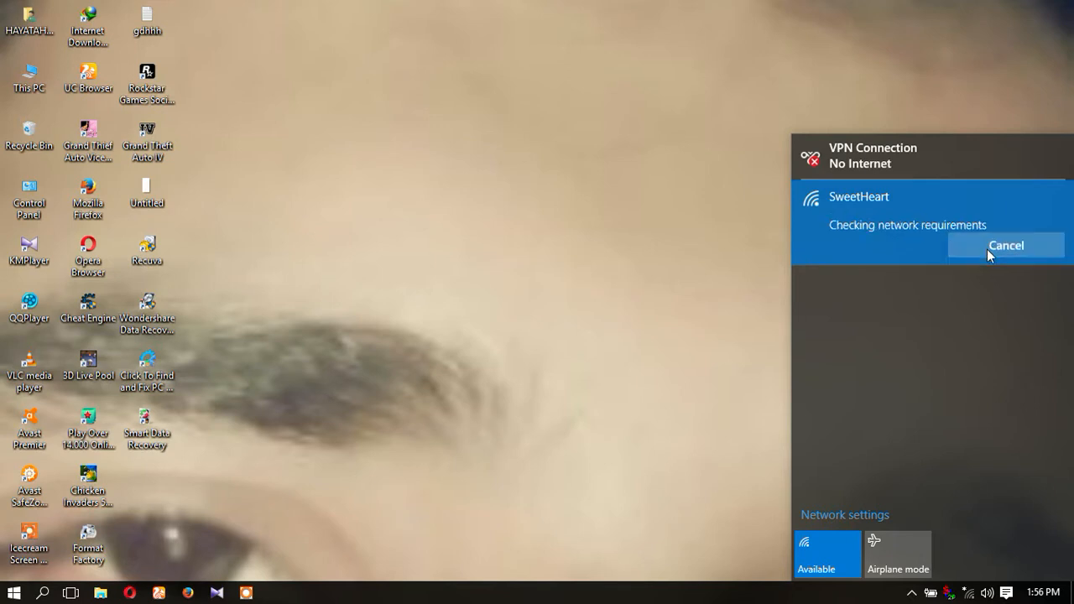
mouse_move(907, 288)
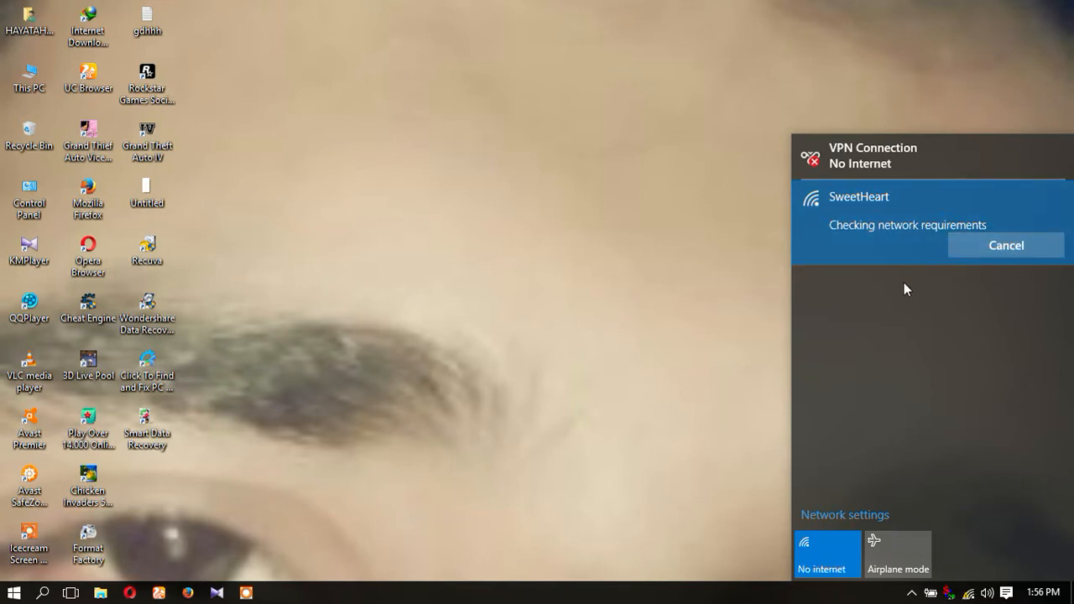
mouse_move(548, 285)
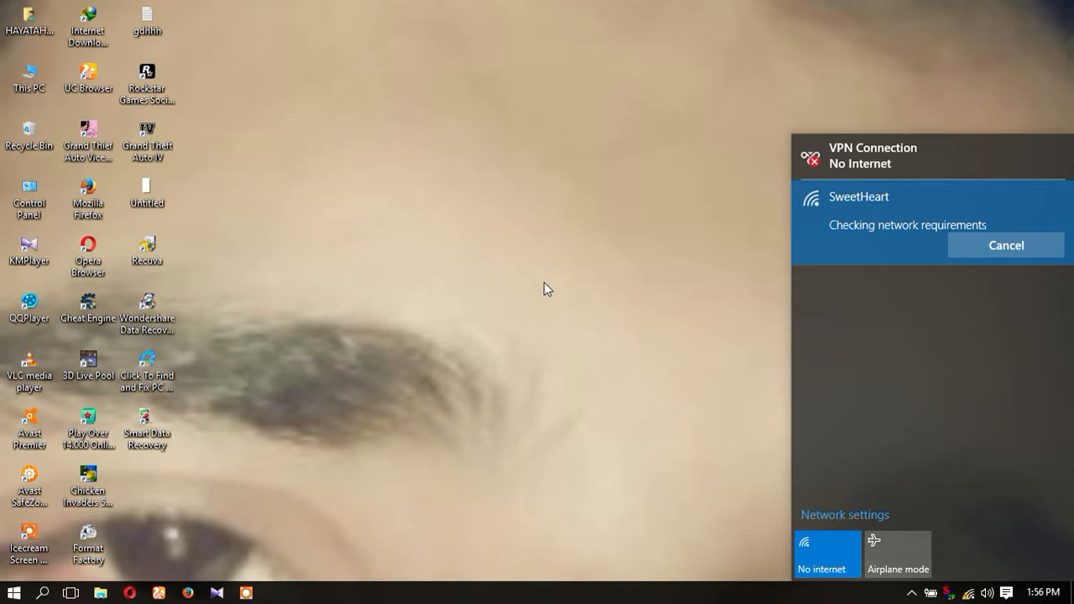
mouse_move(541, 292)
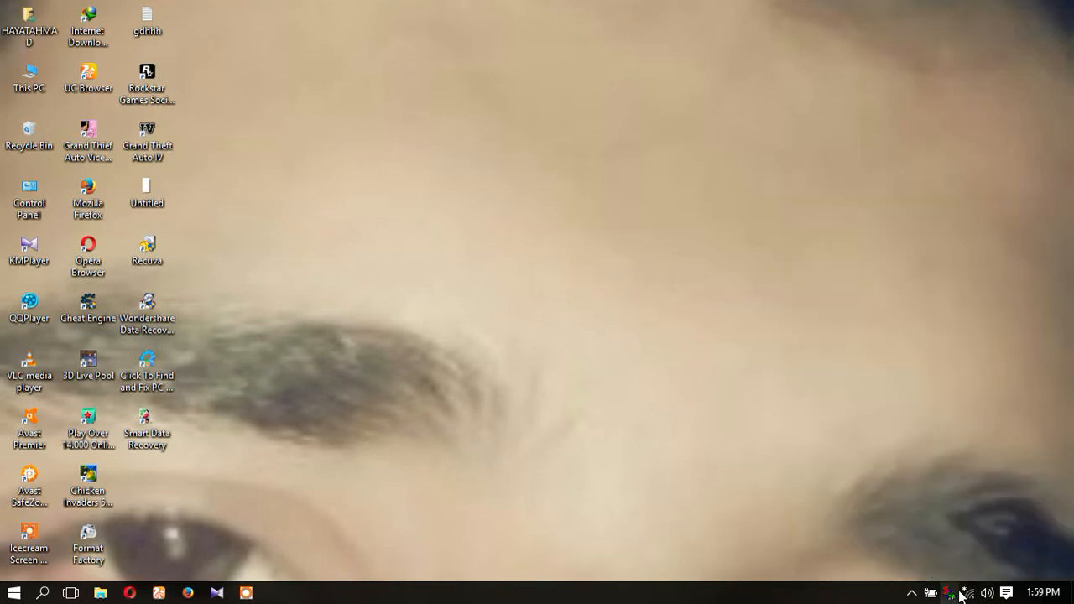
Step: Start connecting to sweetheart with Connect automatically turned off
left_click(947, 594)
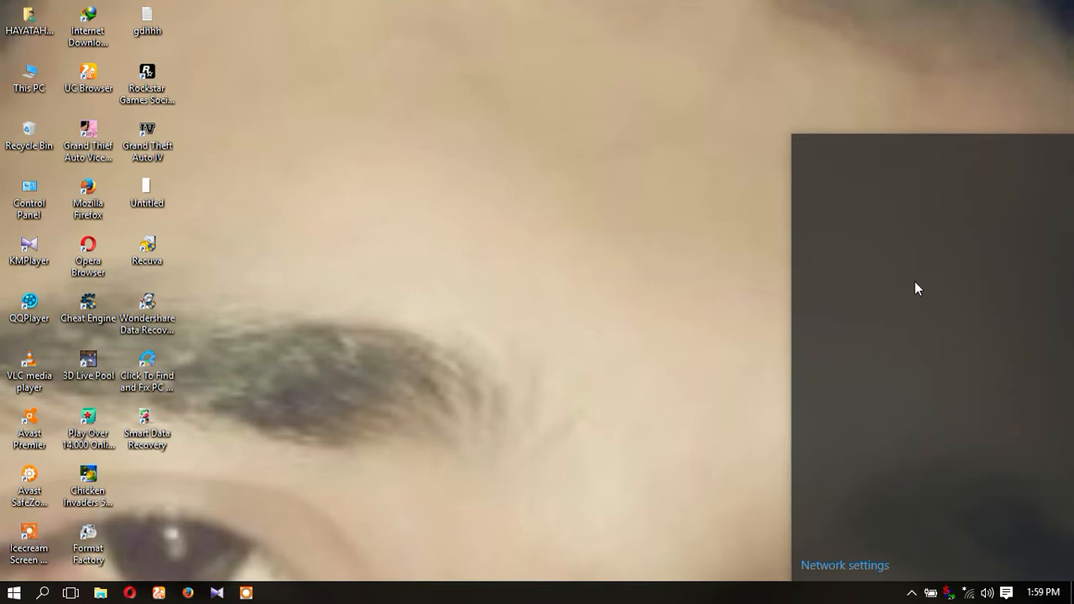
left_click(857, 196)
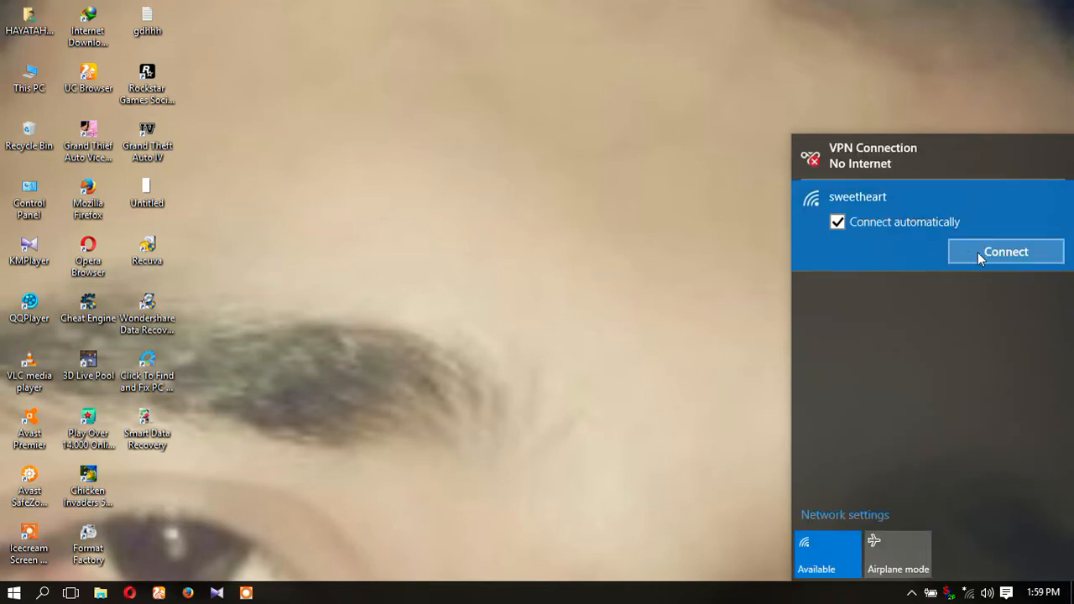
left_click(836, 221)
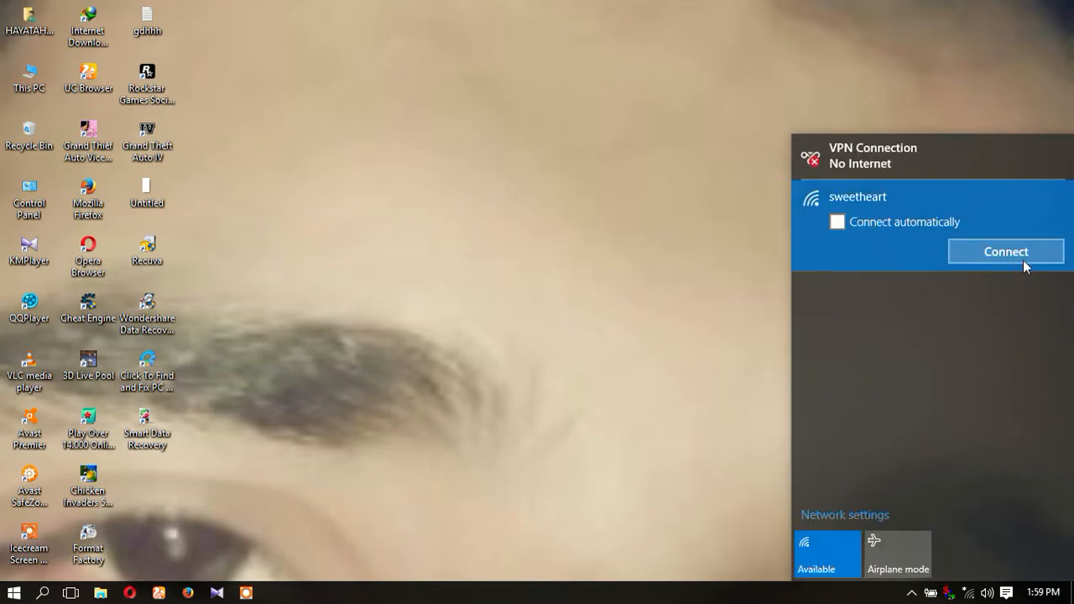
left_click(1005, 252)
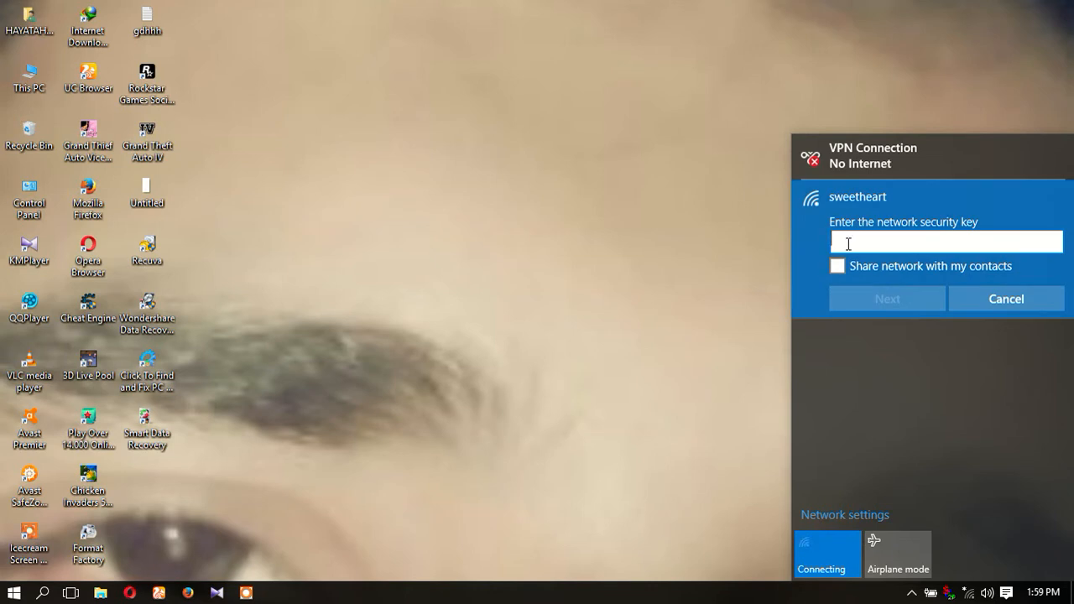
mouse_move(898, 242)
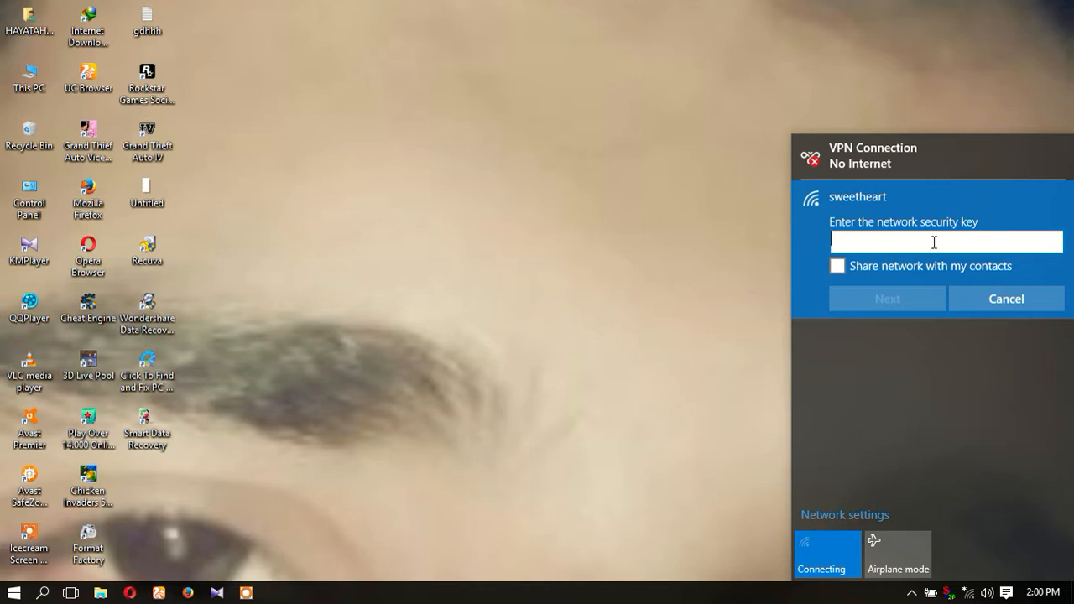
mouse_move(870, 229)
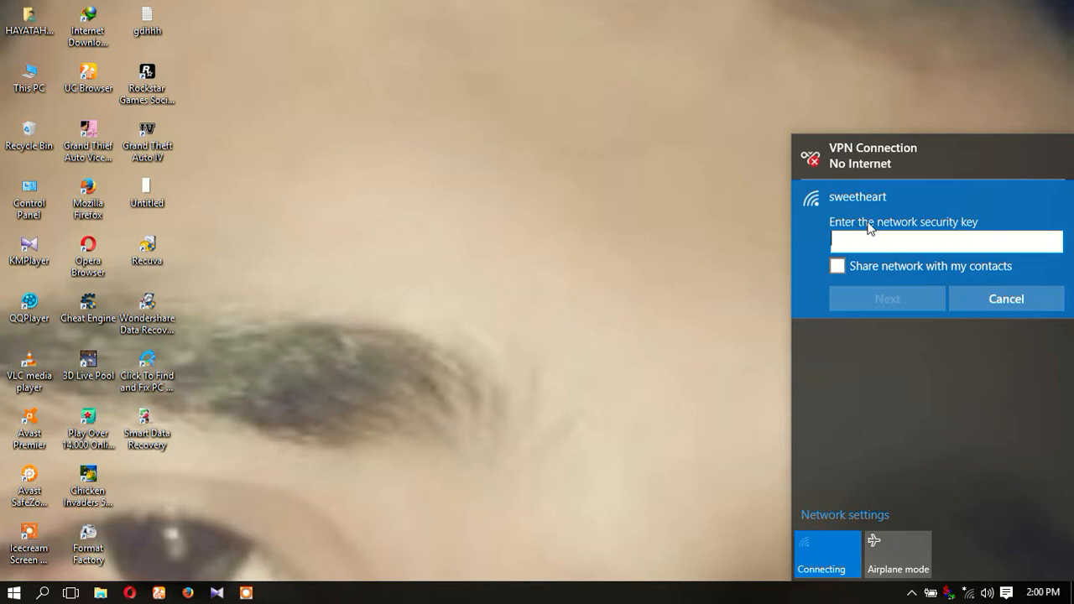
mouse_move(856, 282)
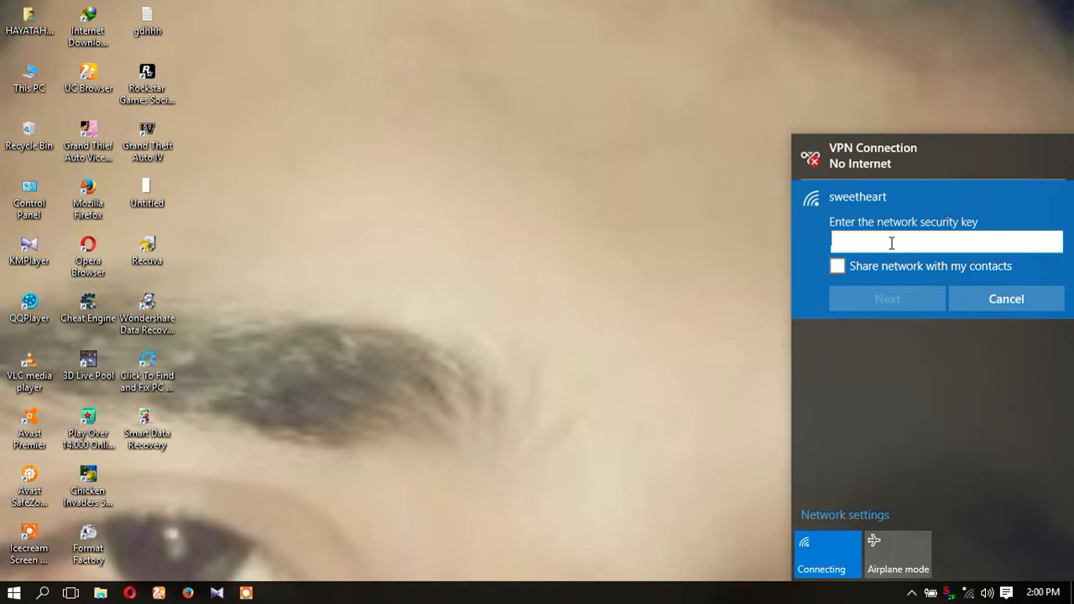
Step: Paste the copied security key, briefly reveal it to check, and submit it
right_click(893, 243)
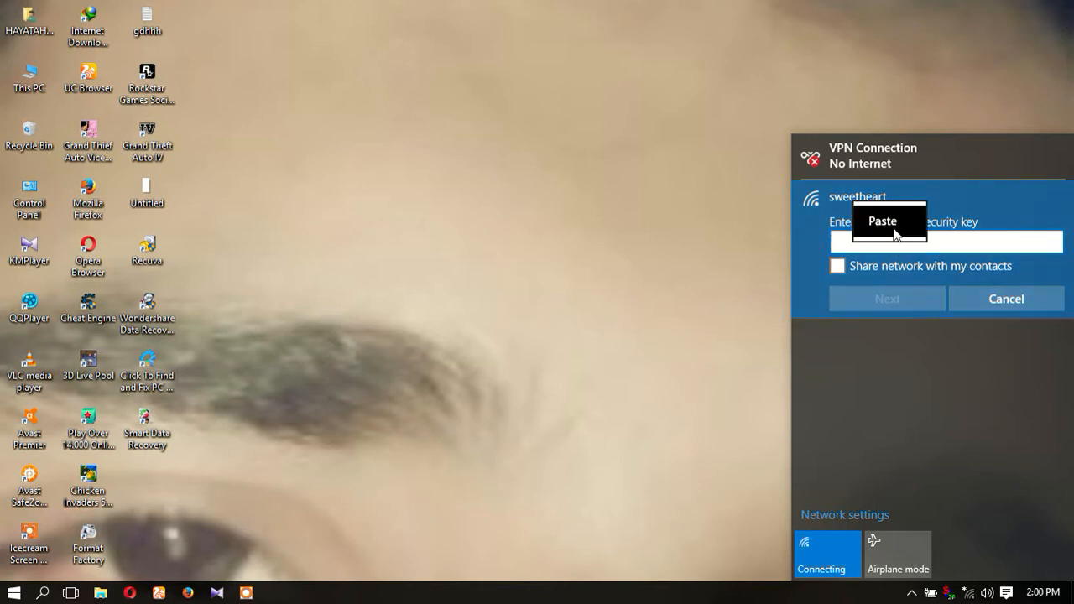
left_click(883, 221)
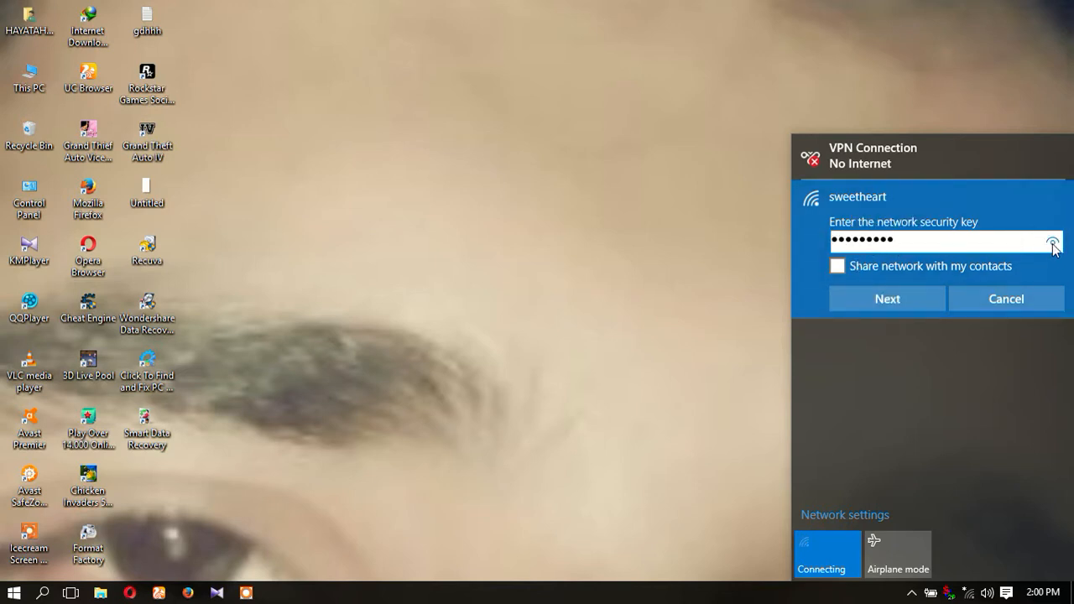
left_click(1053, 242)
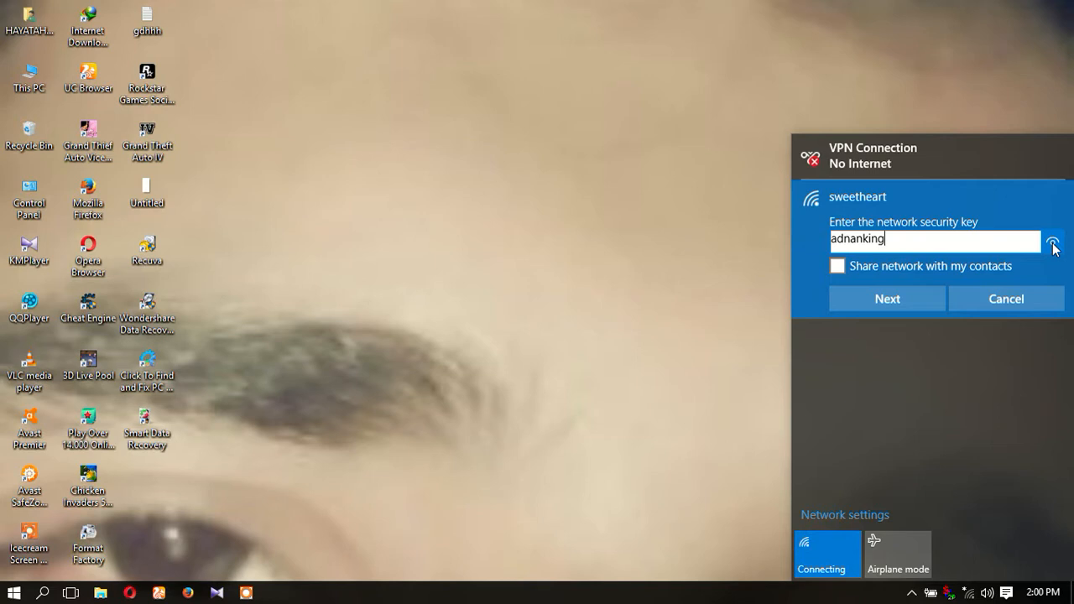
left_click(1051, 242)
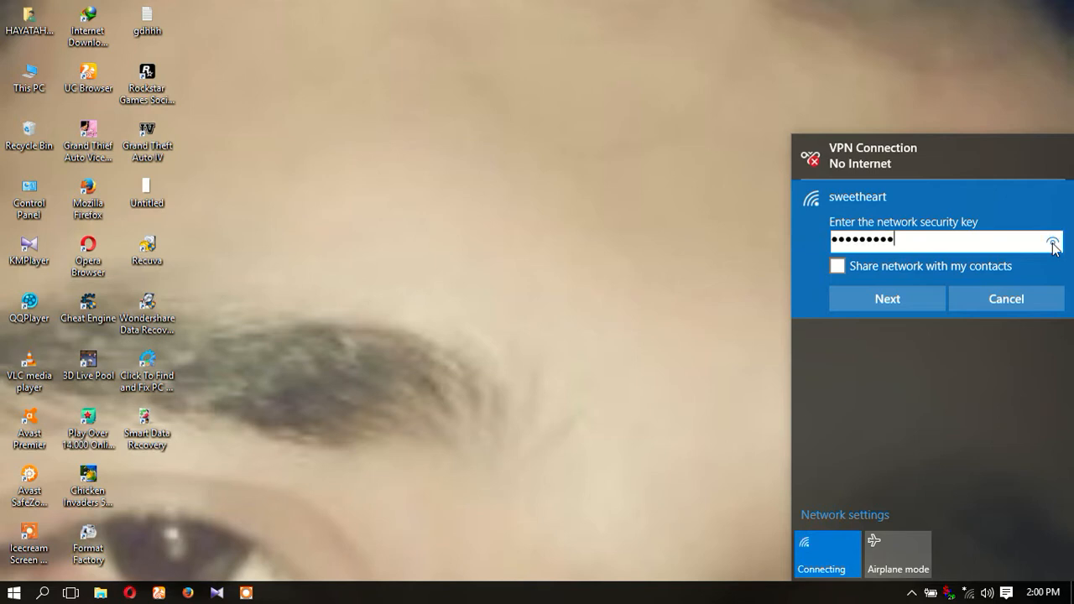
left_click(886, 299)
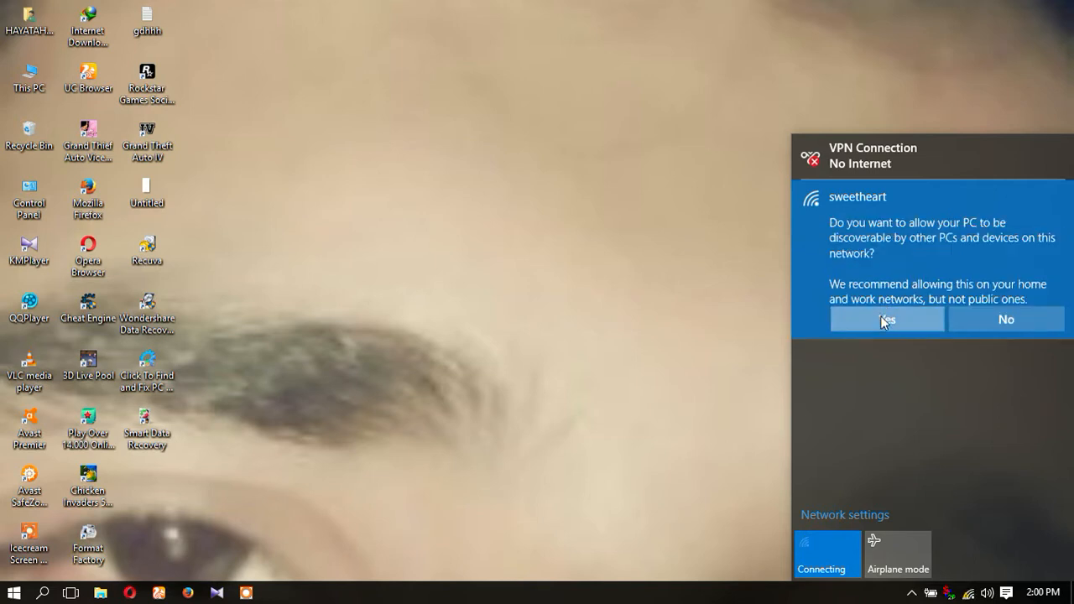
Step: Answer Yes to make the PC discoverable on the sweetheart network
left_click(887, 319)
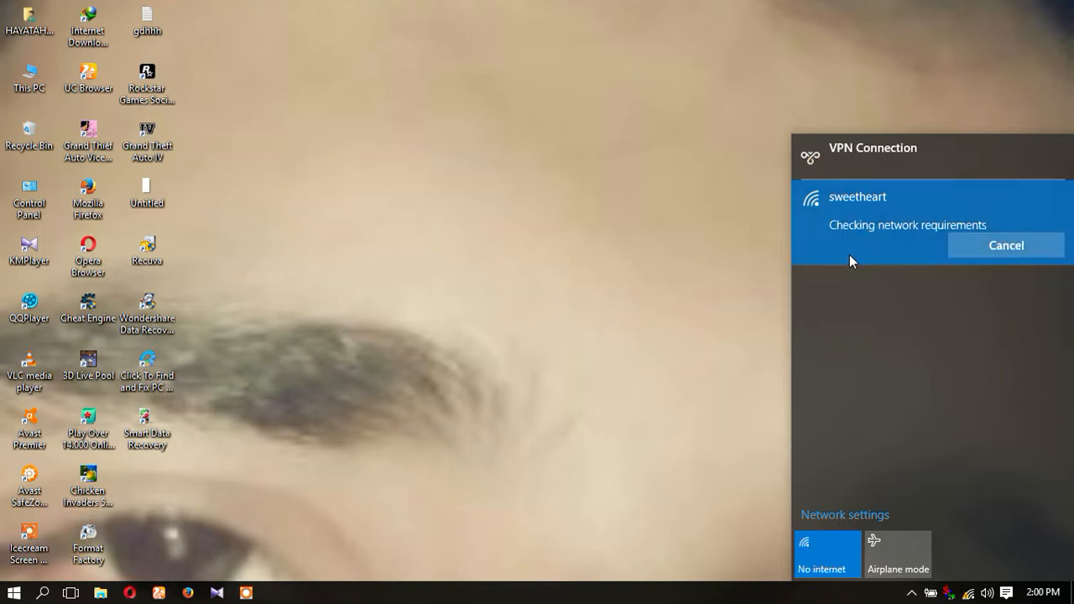
mouse_move(977, 225)
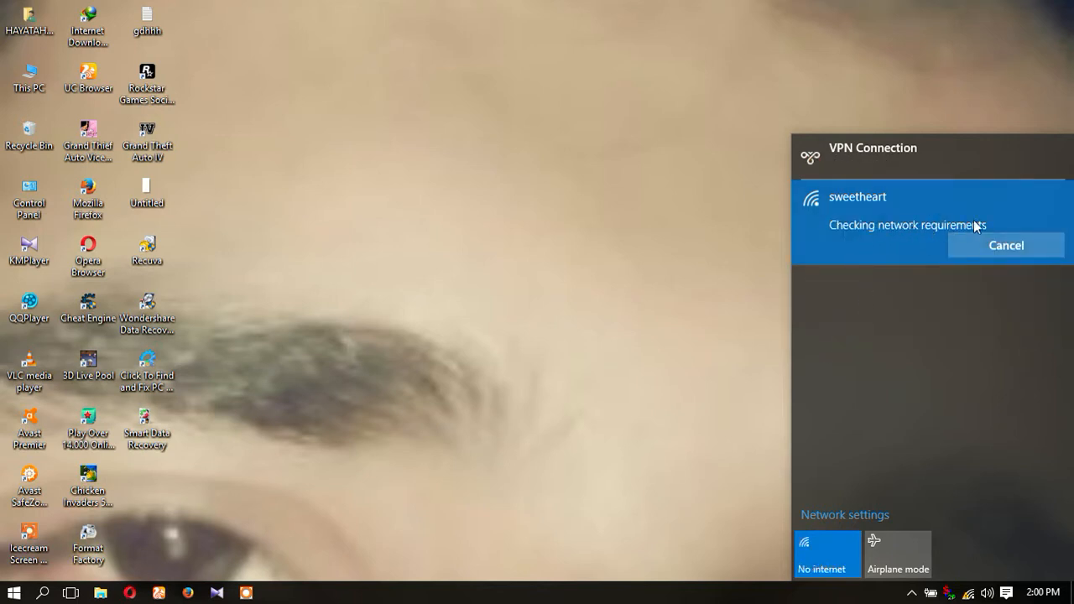
mouse_move(842, 398)
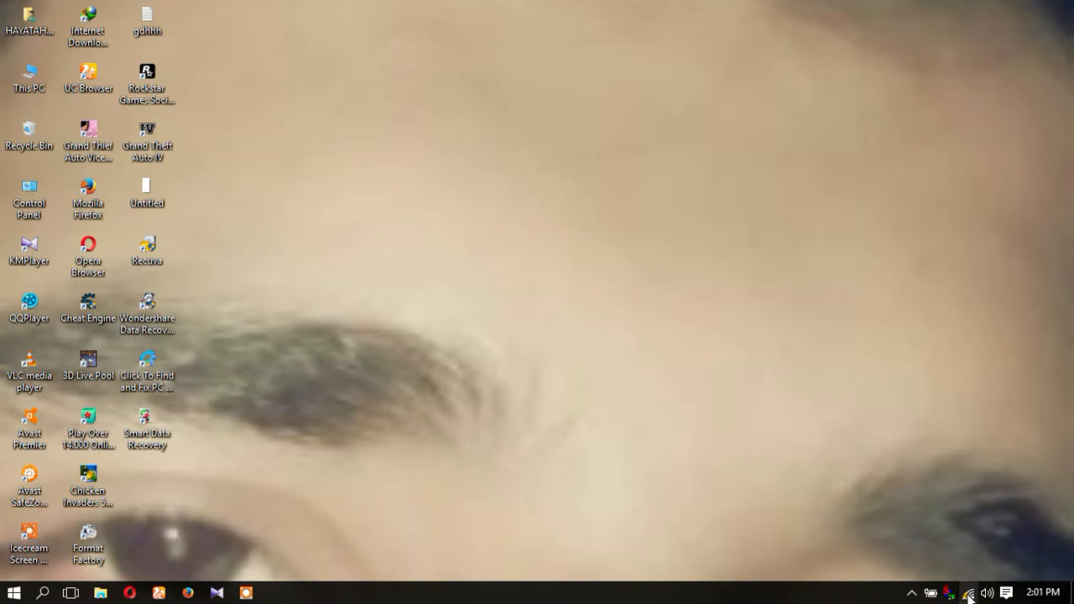
left_click(970, 593)
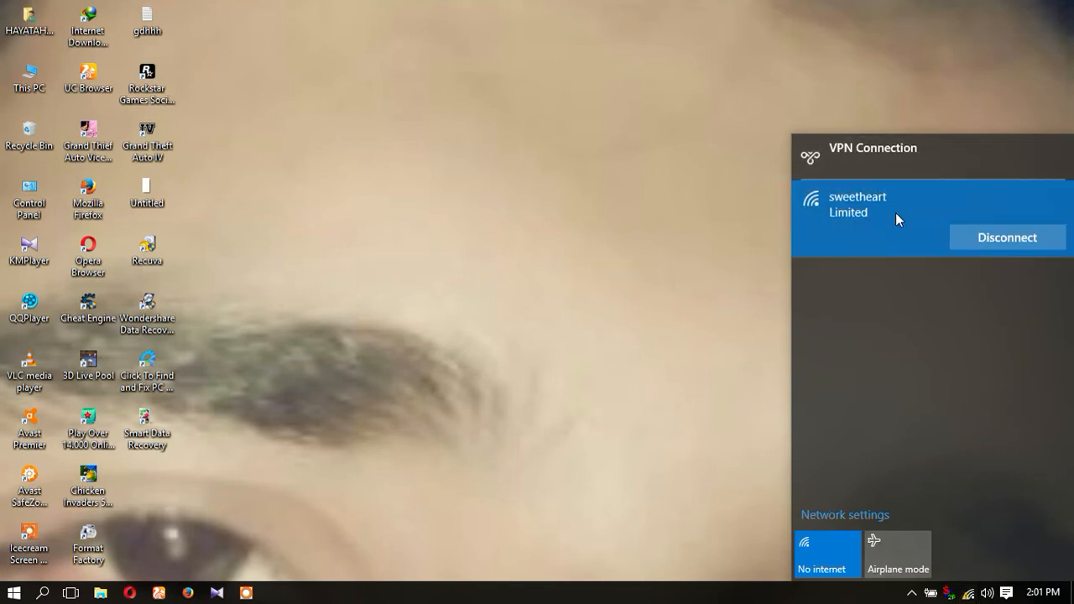
mouse_move(910, 215)
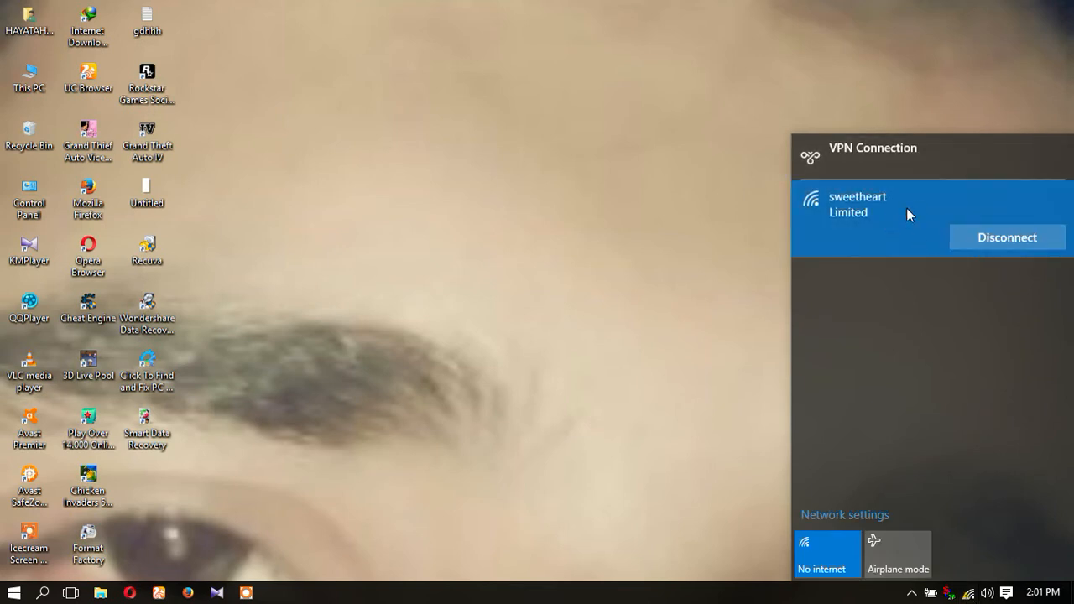
mouse_move(733, 276)
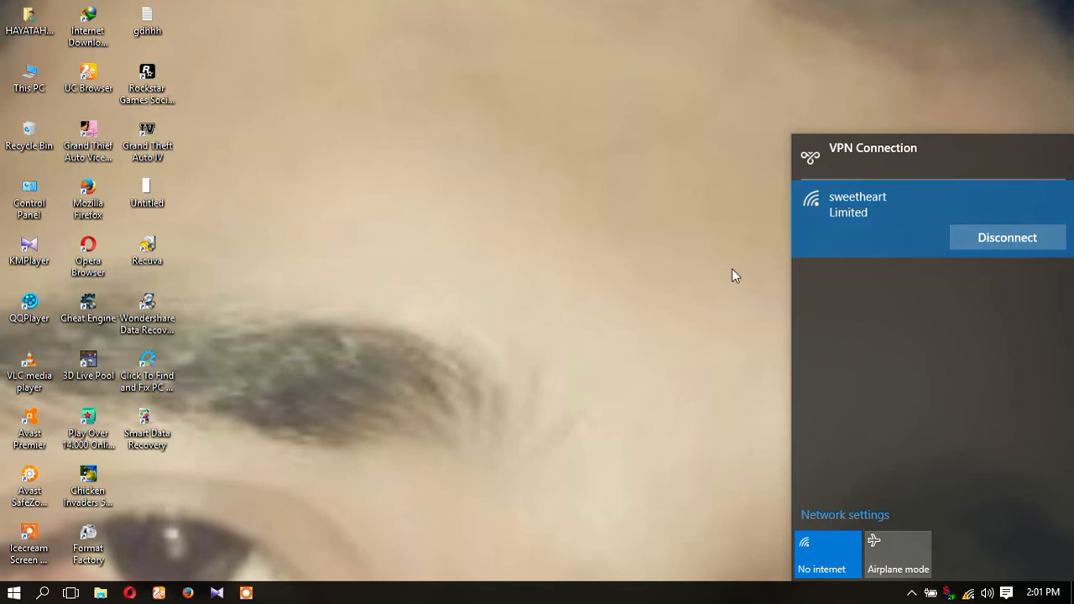
left_click(608, 417)
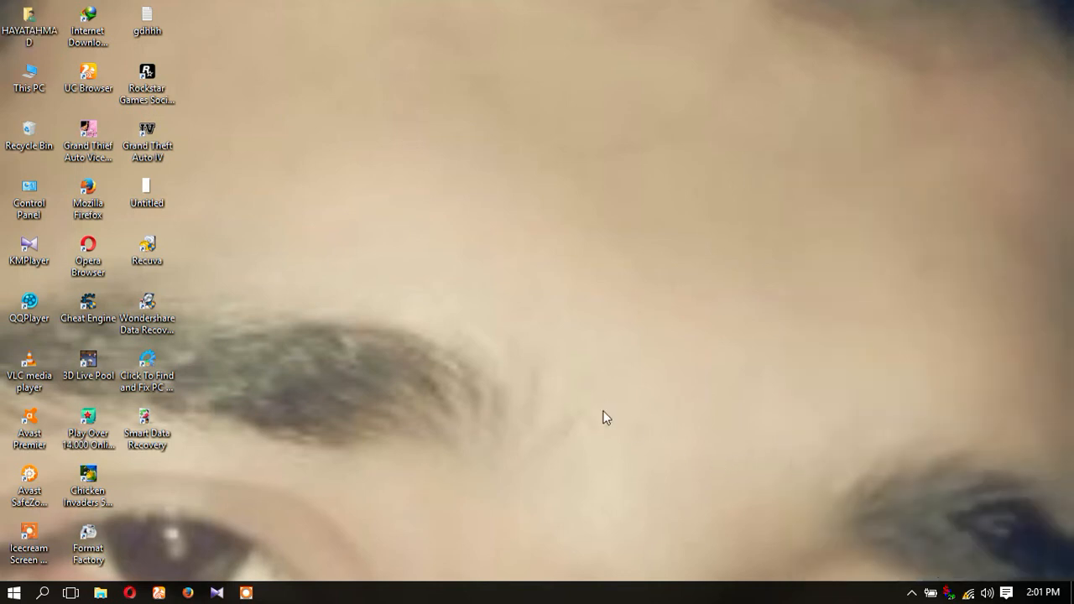